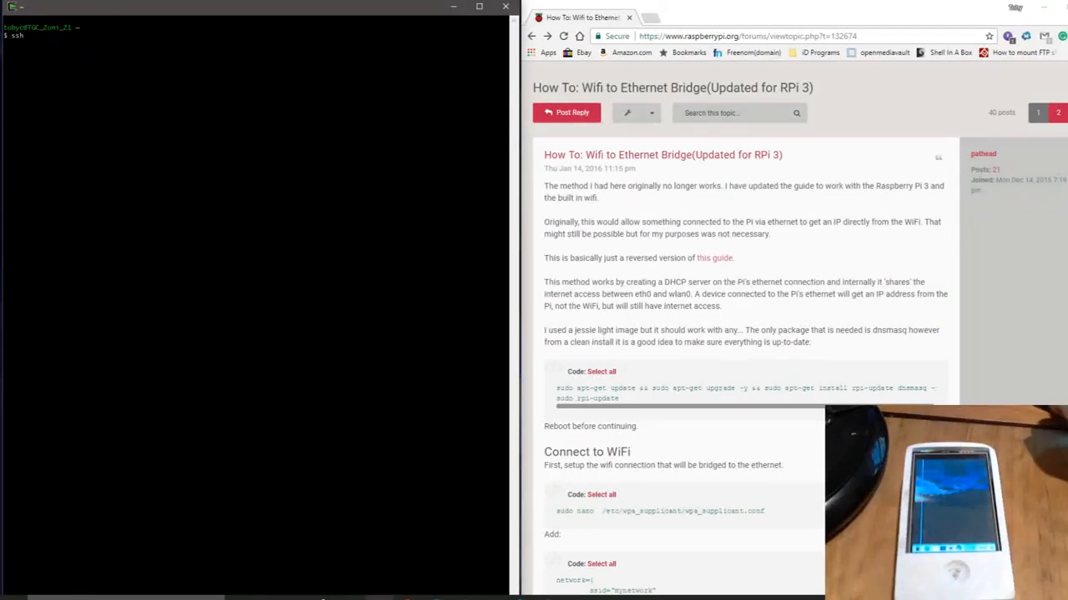
pyautogui.moveTo(682, 592)
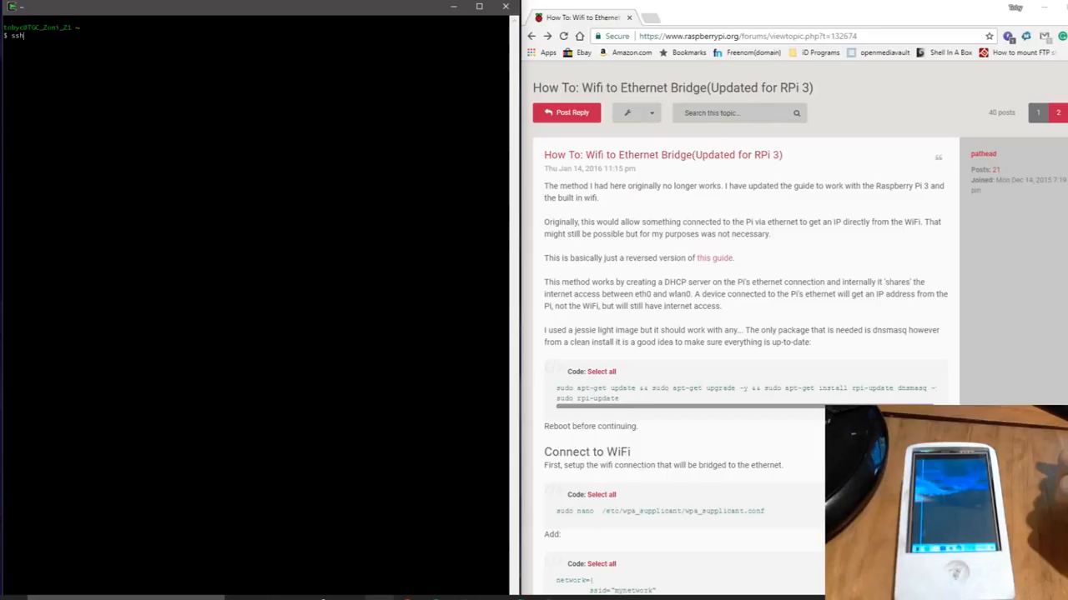
pyautogui.moveTo(644, 18)
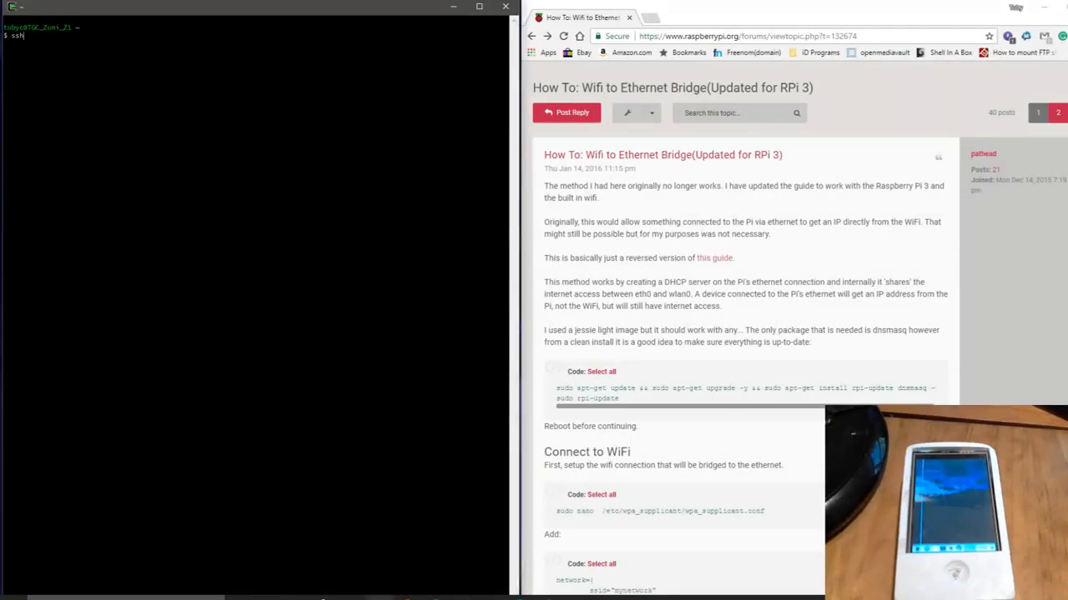
# Type 'ssh pi@' at the Bash prompt without running it.
pyautogui.write('p')
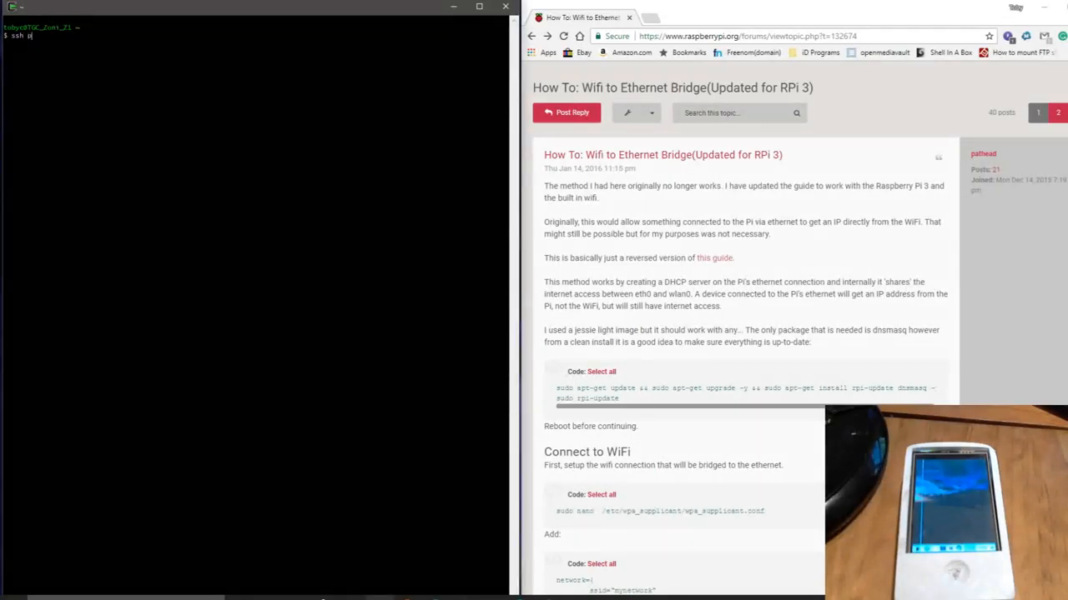
pyautogui.write('i@')
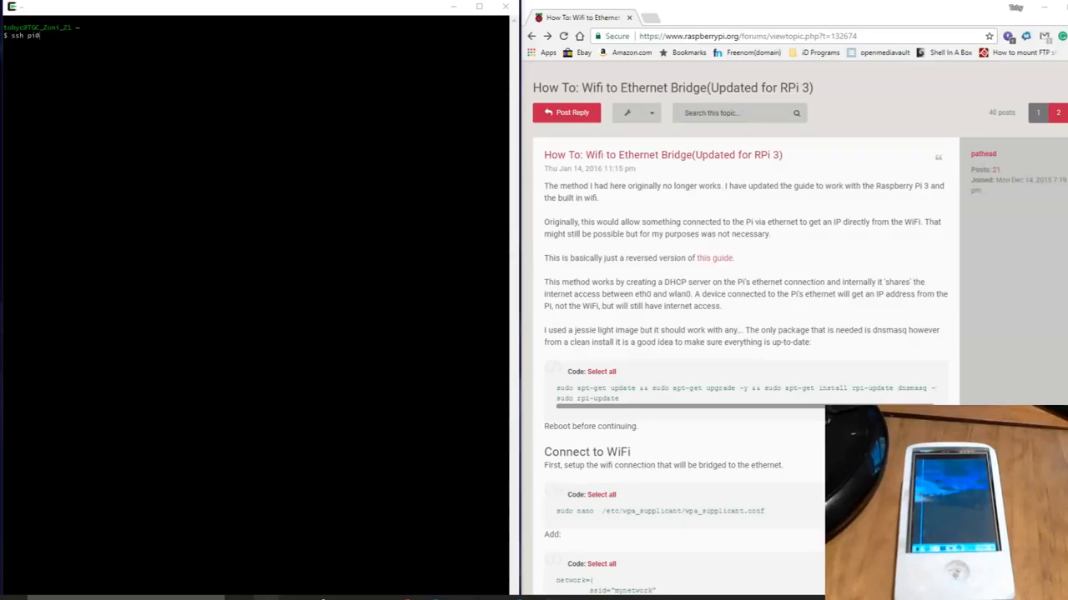
pyautogui.write('192.168.1.')
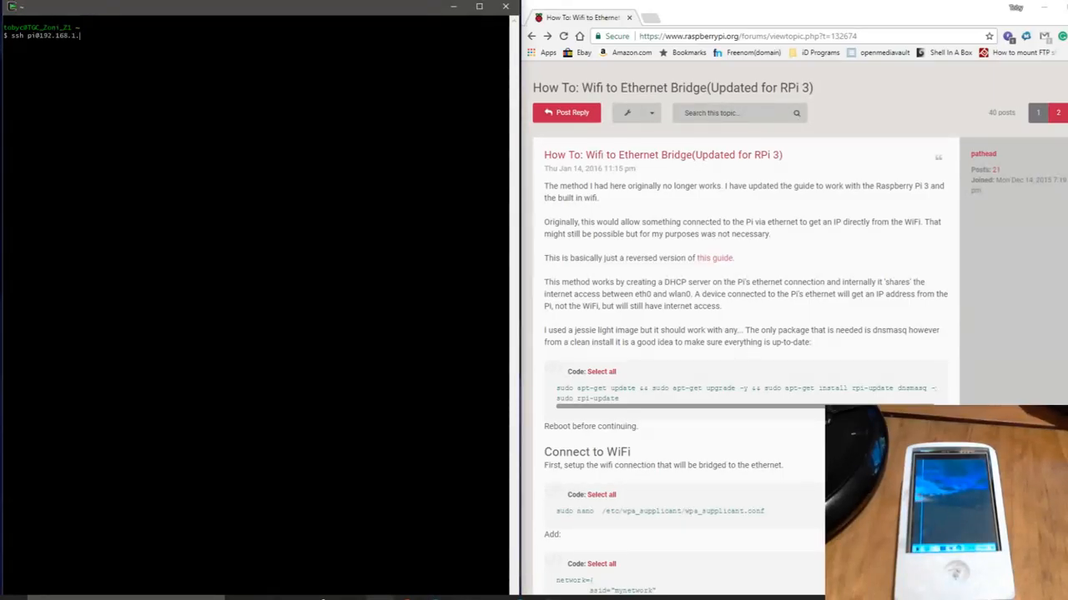
pyautogui.write('8')
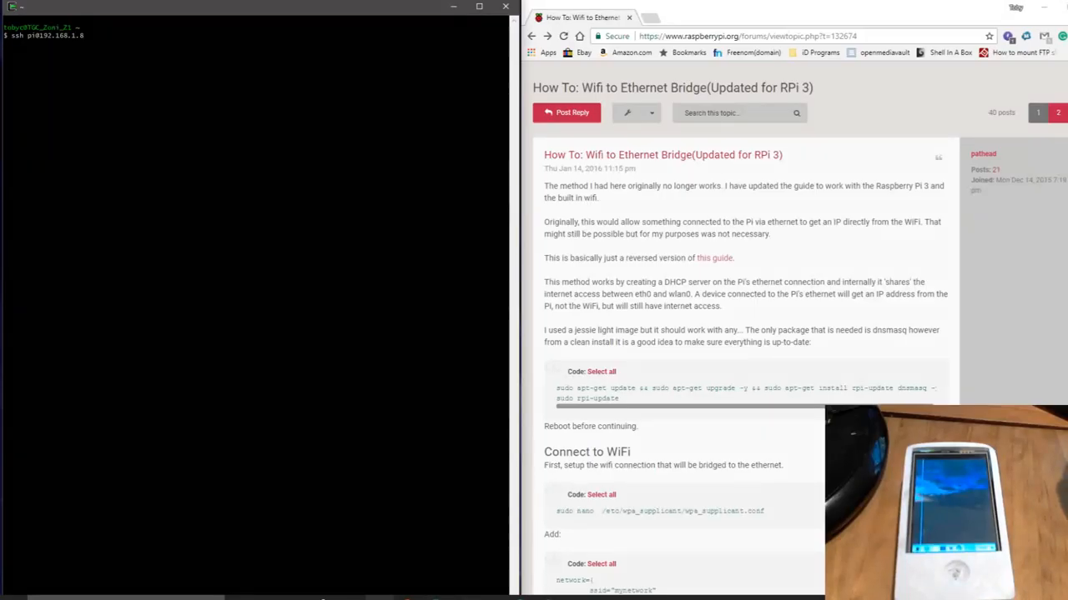
pyautogui.press('Return')
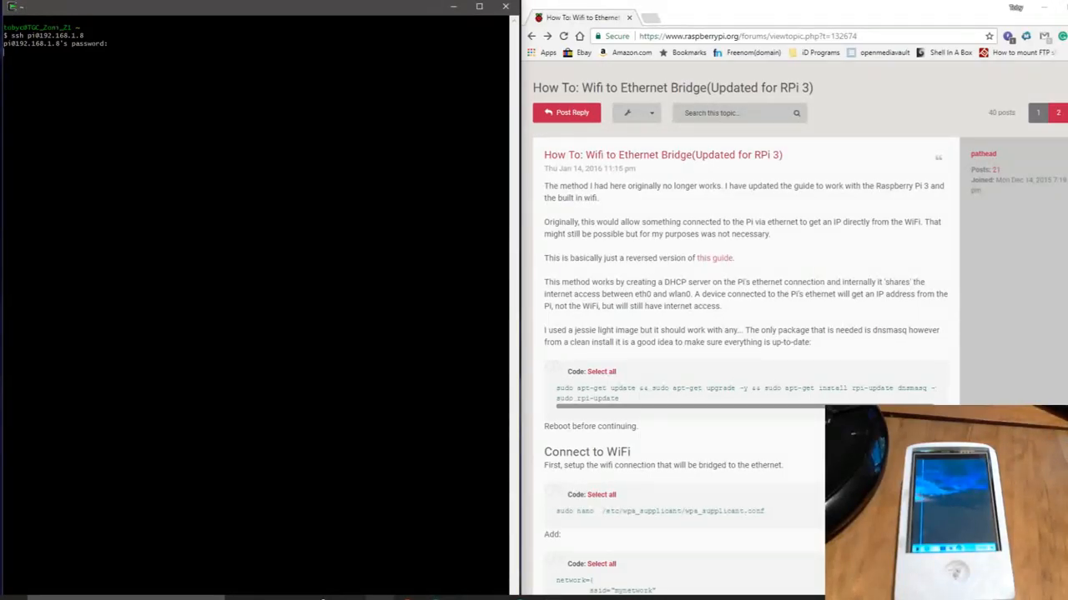
pyautogui.press('Return')
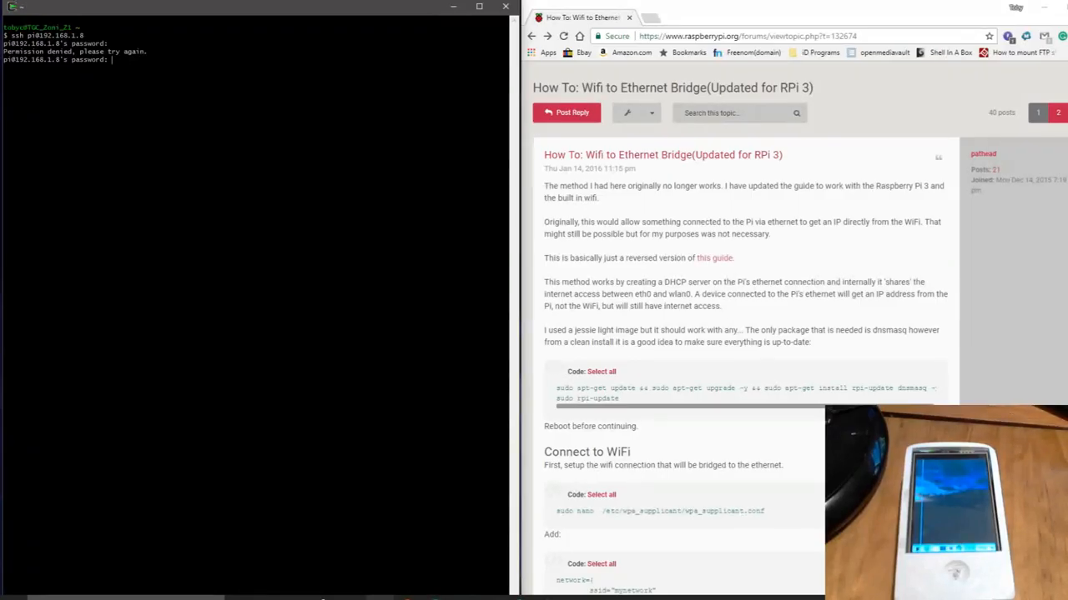
pyautogui.press('Return')
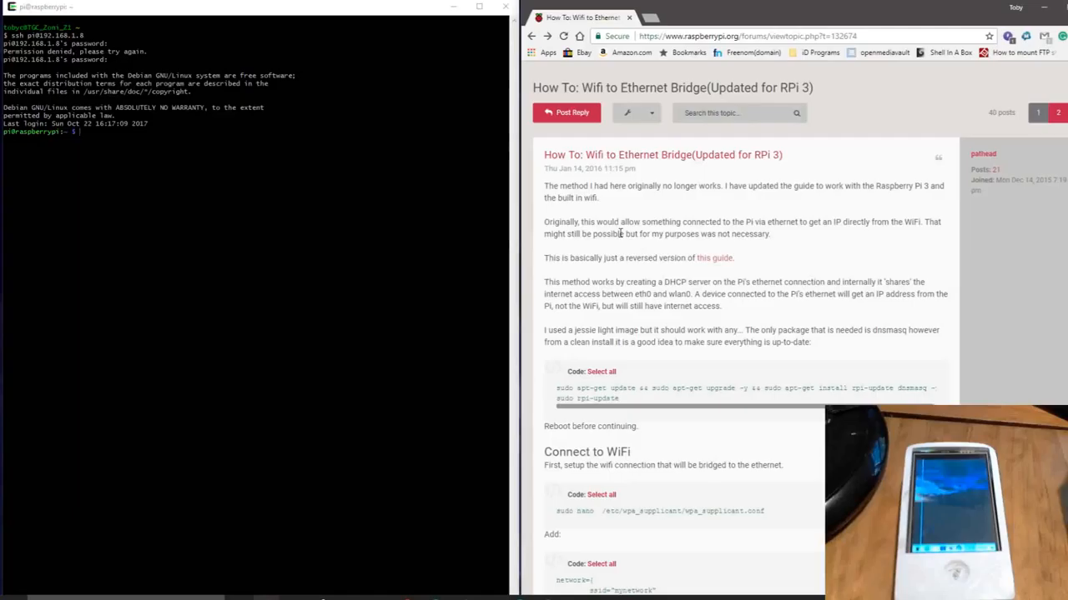
# Paste and run the tutorial's update, upgrade and dnsmasq install command in the Pi shell.
pyautogui.scroll(3)
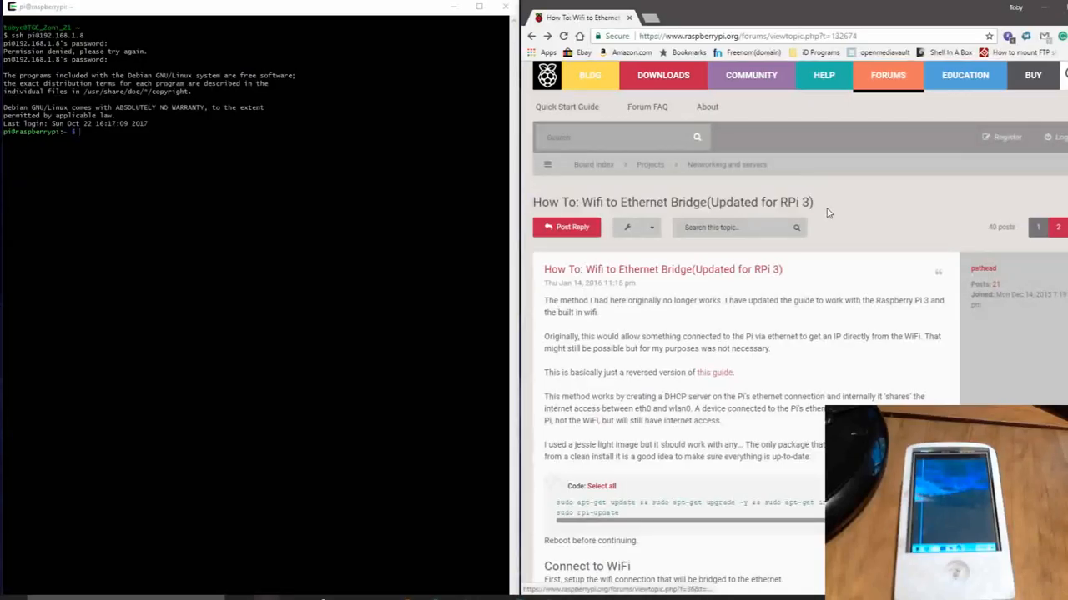
pyautogui.doubleClick(671, 202)
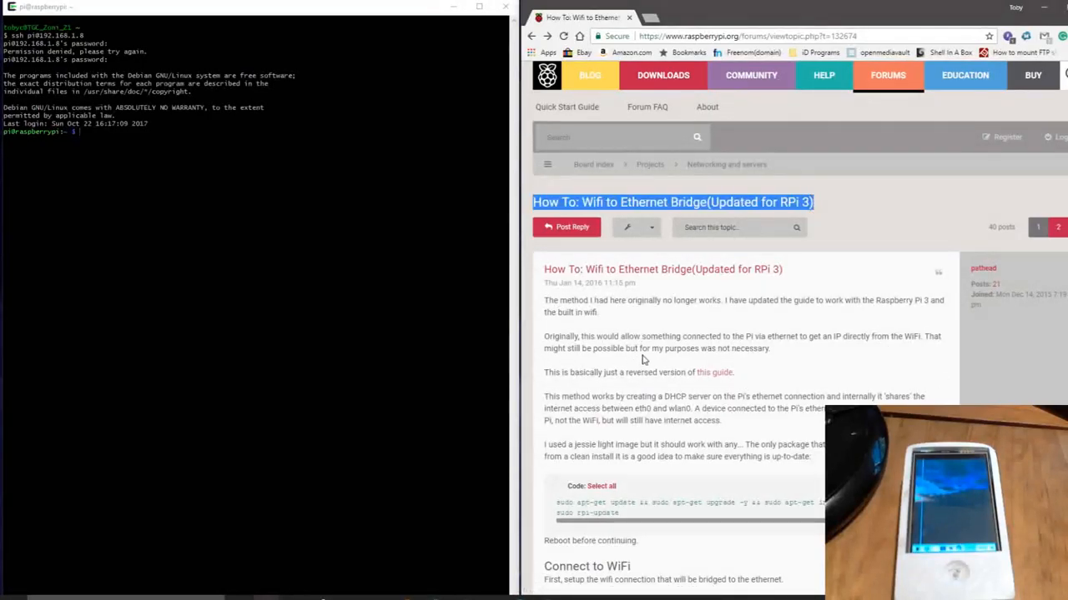
pyautogui.scroll(-3)
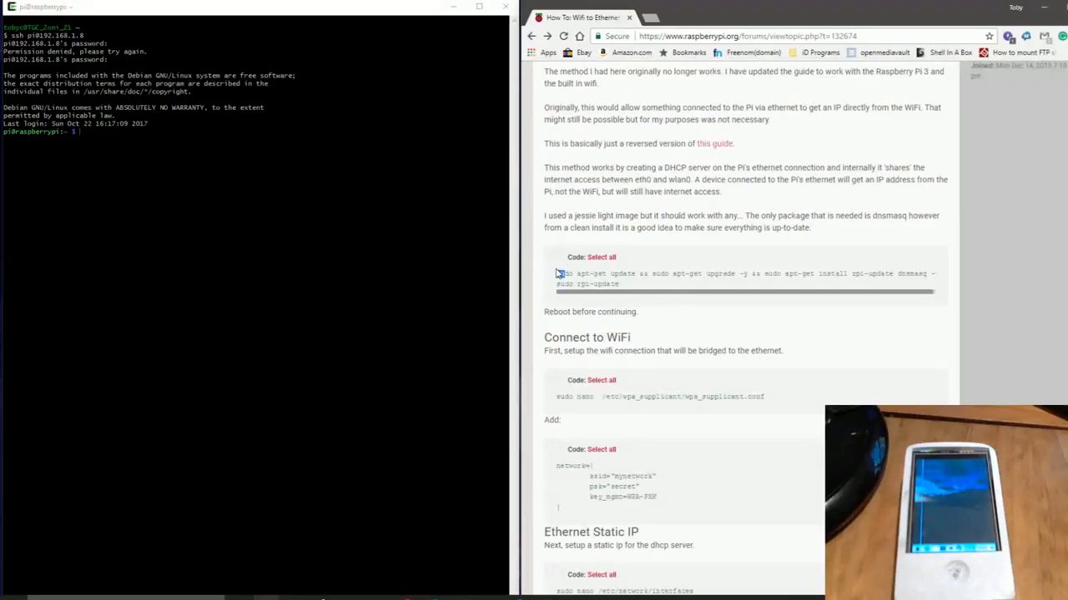
pyautogui.click(601, 257)
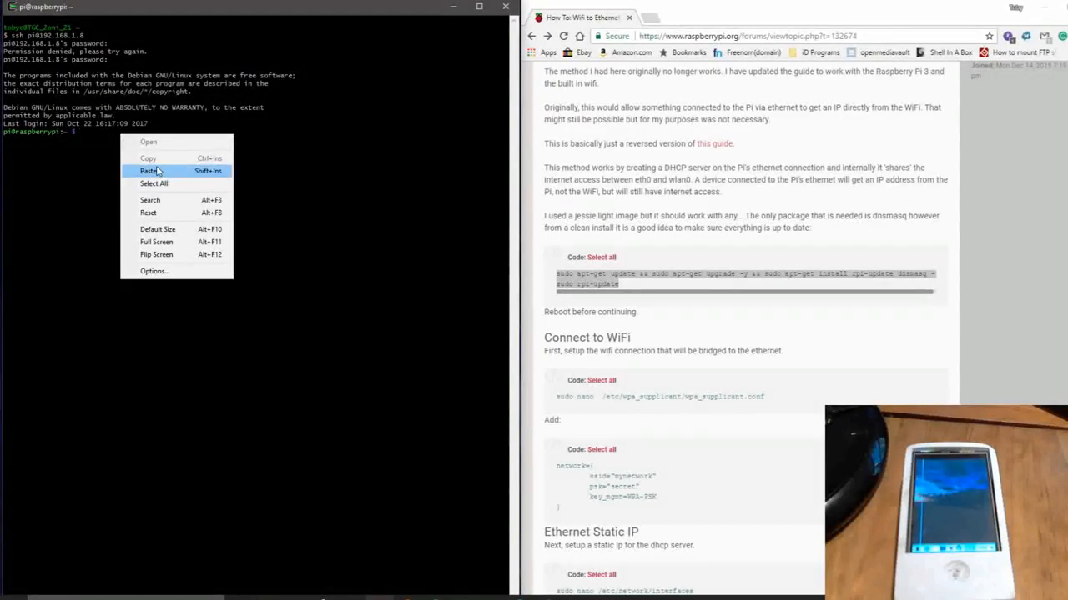
pyautogui.click(148, 170)
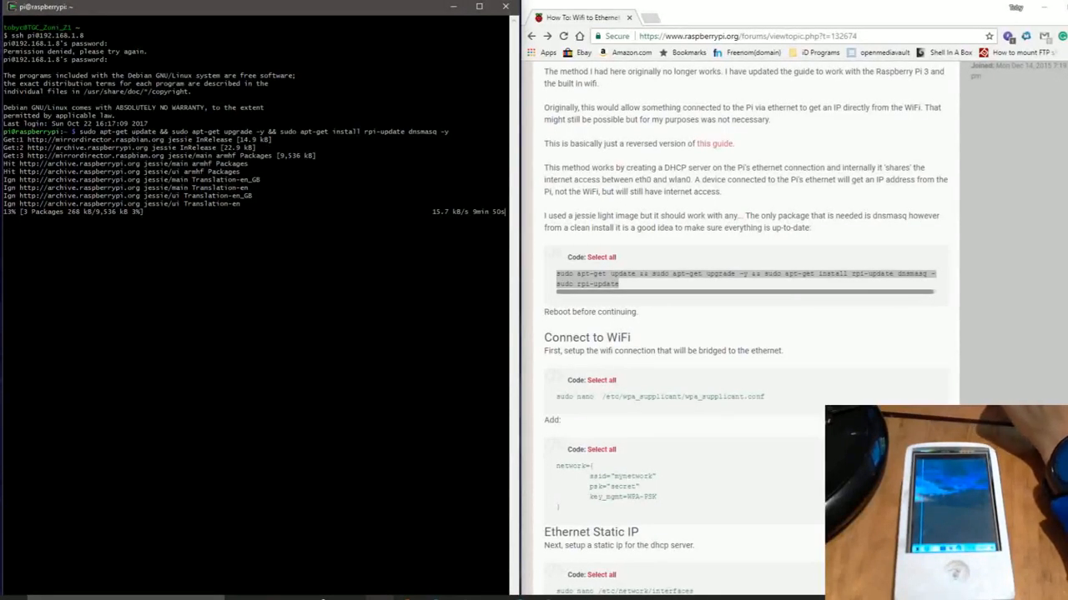
pyautogui.moveTo(590, 427)
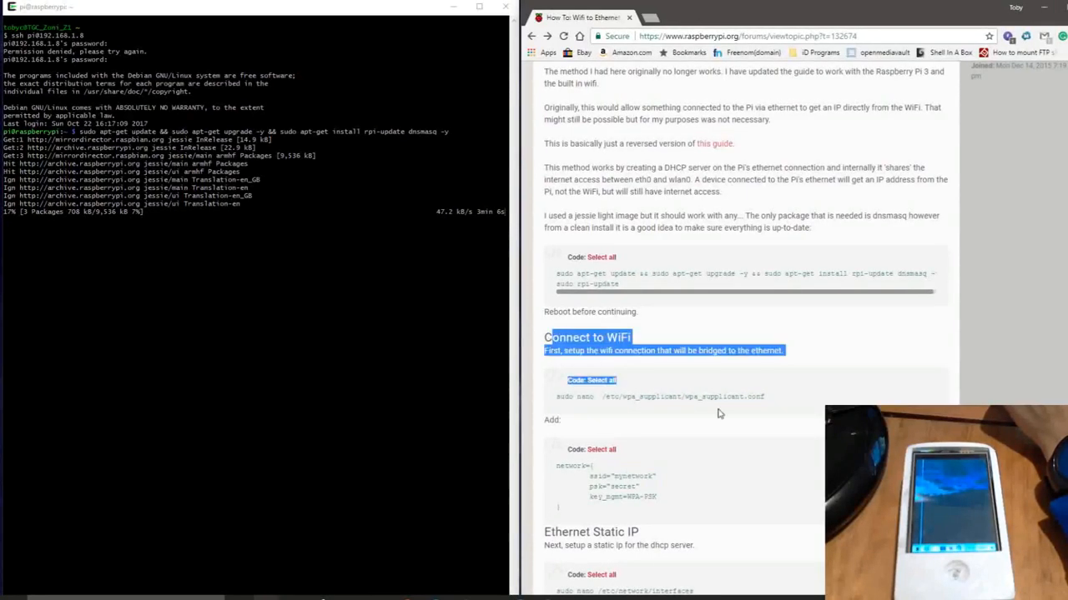
# Read through the tutorial's Connect to WiFi section.
pyautogui.moveTo(719, 414); pyautogui.dragTo(791, 527)
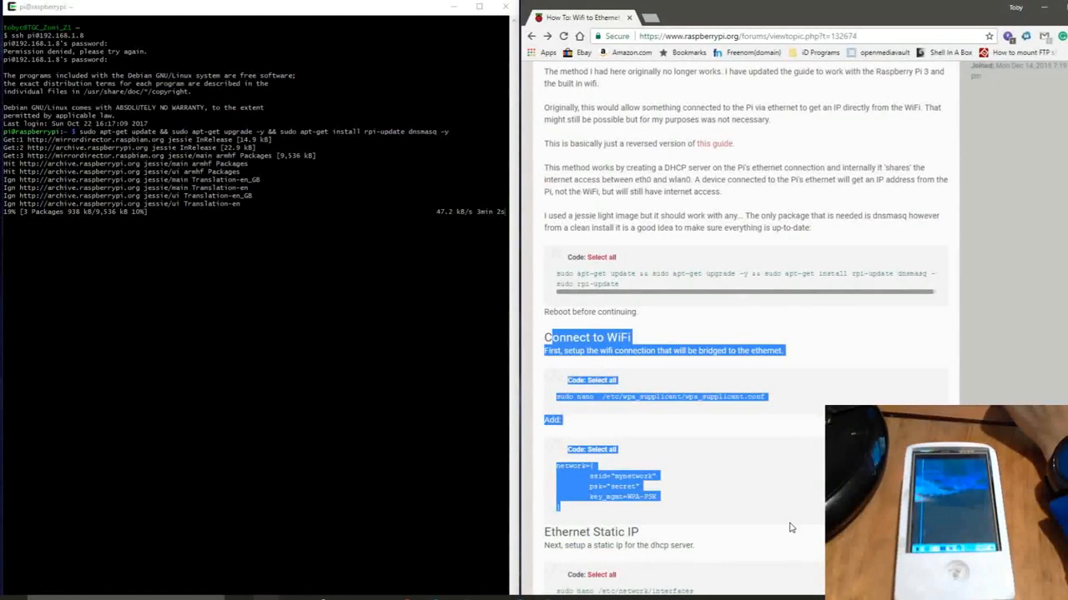
pyautogui.scroll(-3)
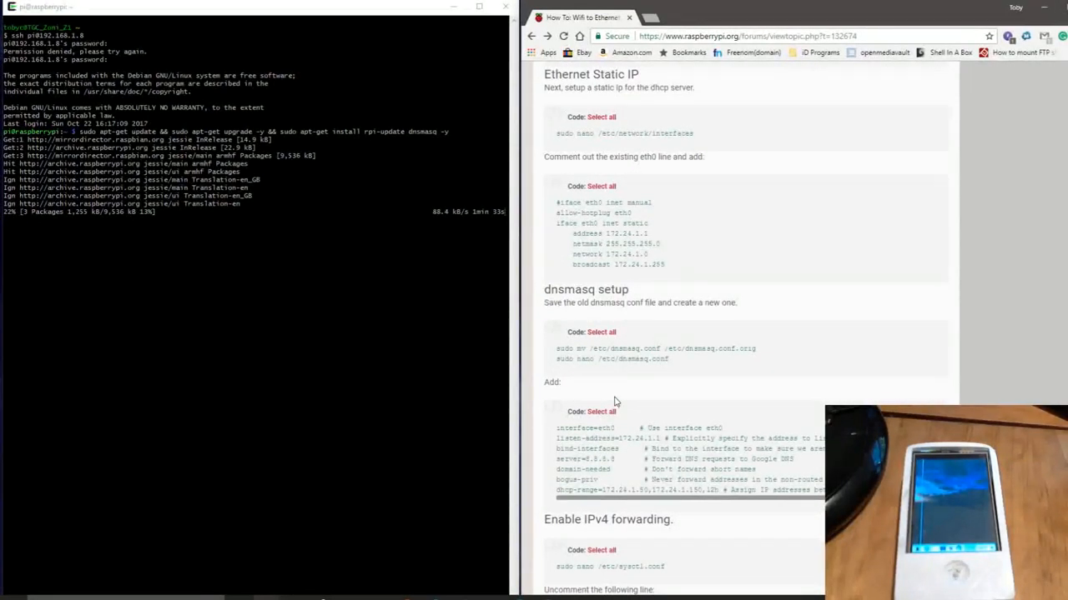
pyautogui.scroll(3)
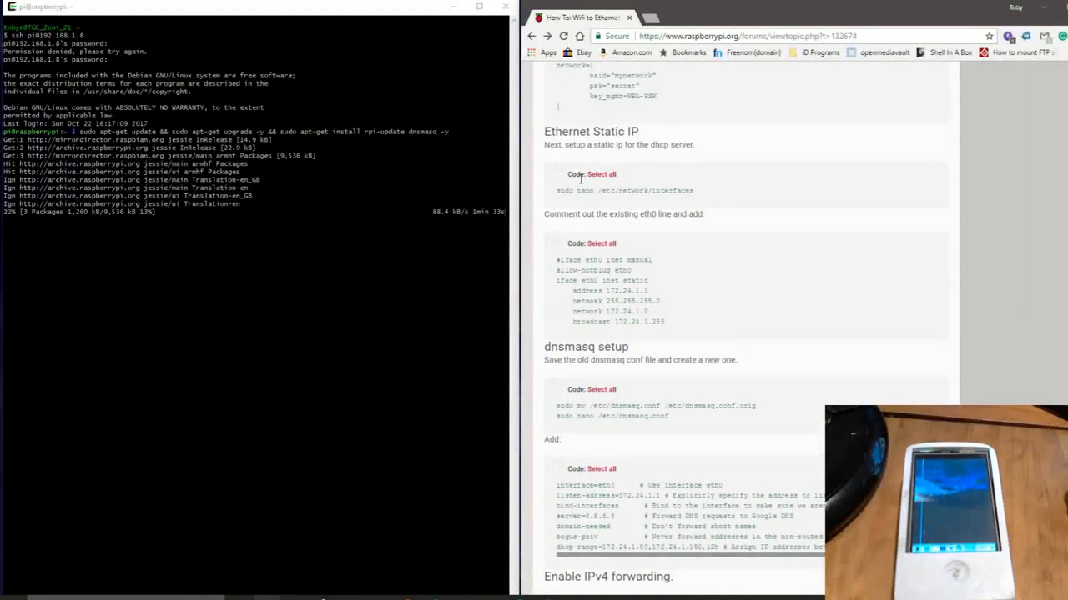
pyautogui.scroll(-3)
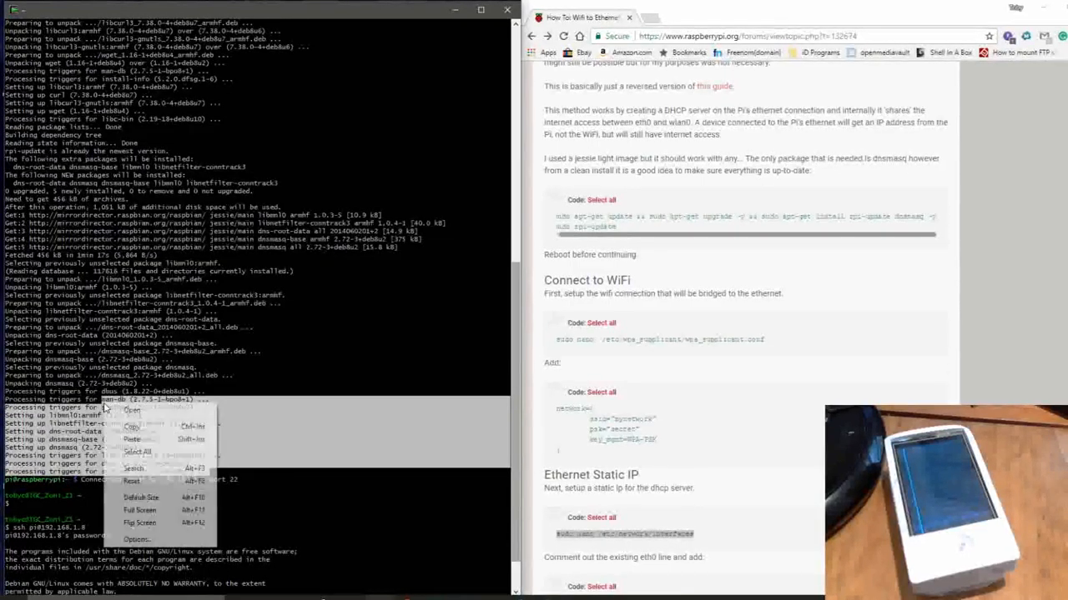
# Read the tutorial's reboot note, then retry SSH to the Pi at 192.168.1.16.
pyautogui.click(713, 287)
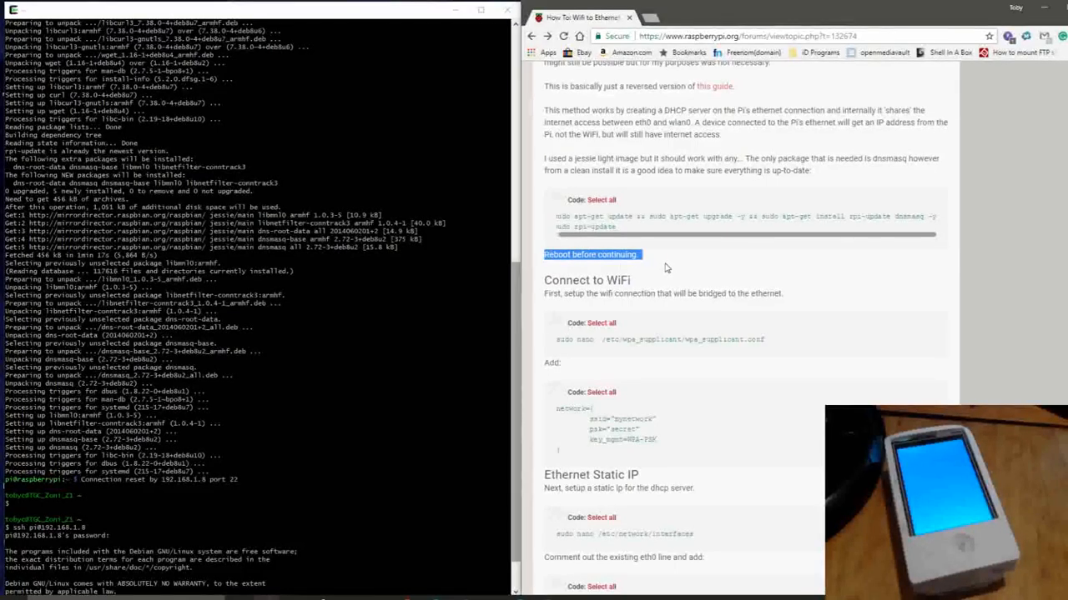
pyautogui.moveTo(659, 274)
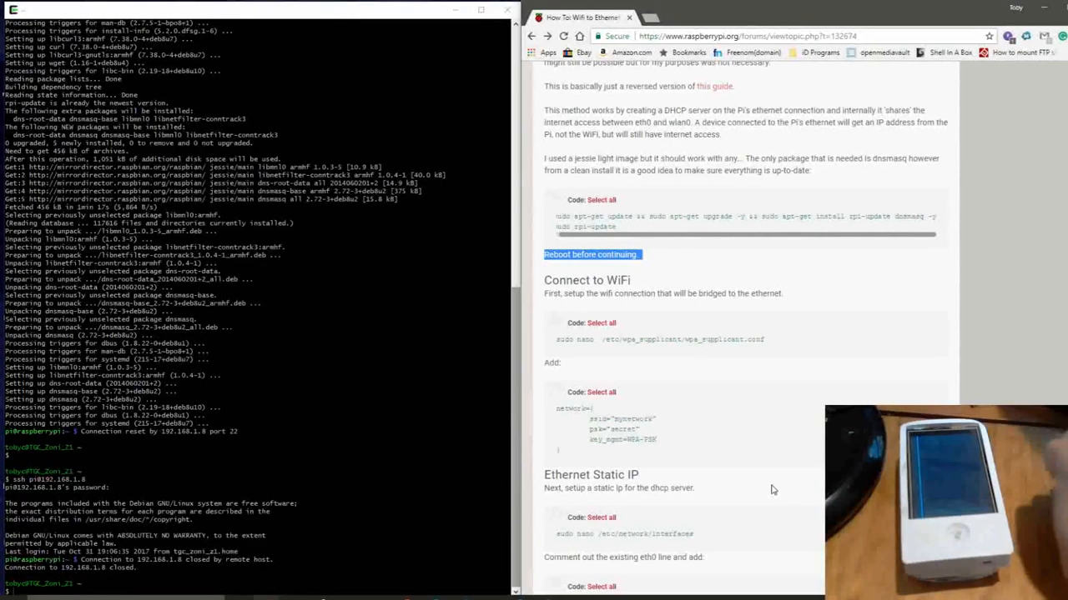
pyautogui.moveTo(549, 543)
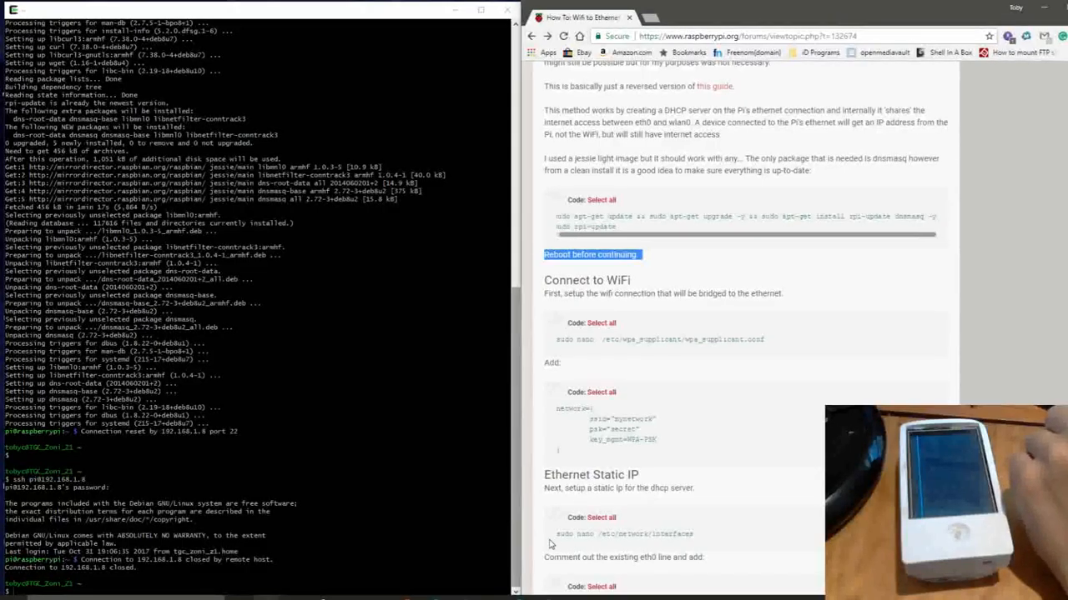
pyautogui.scroll(-3)
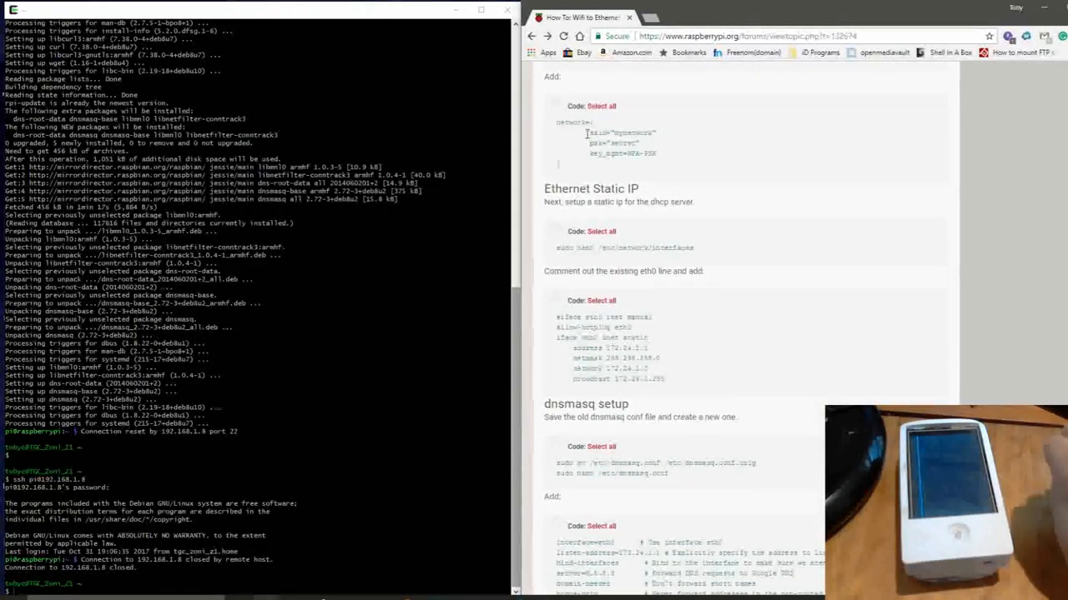
pyautogui.scroll(3)
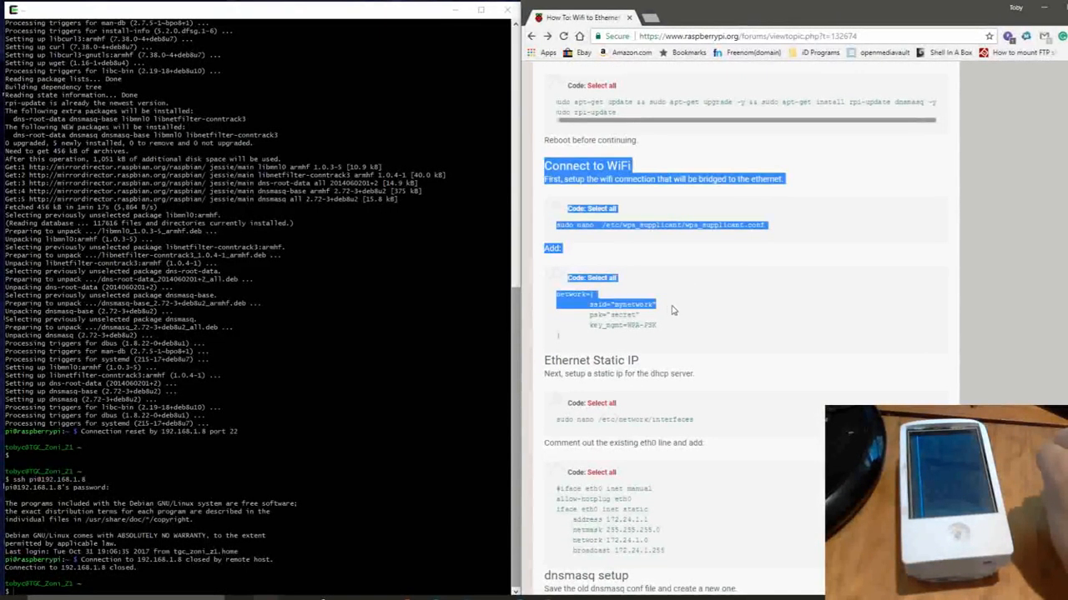
pyautogui.scroll(3)
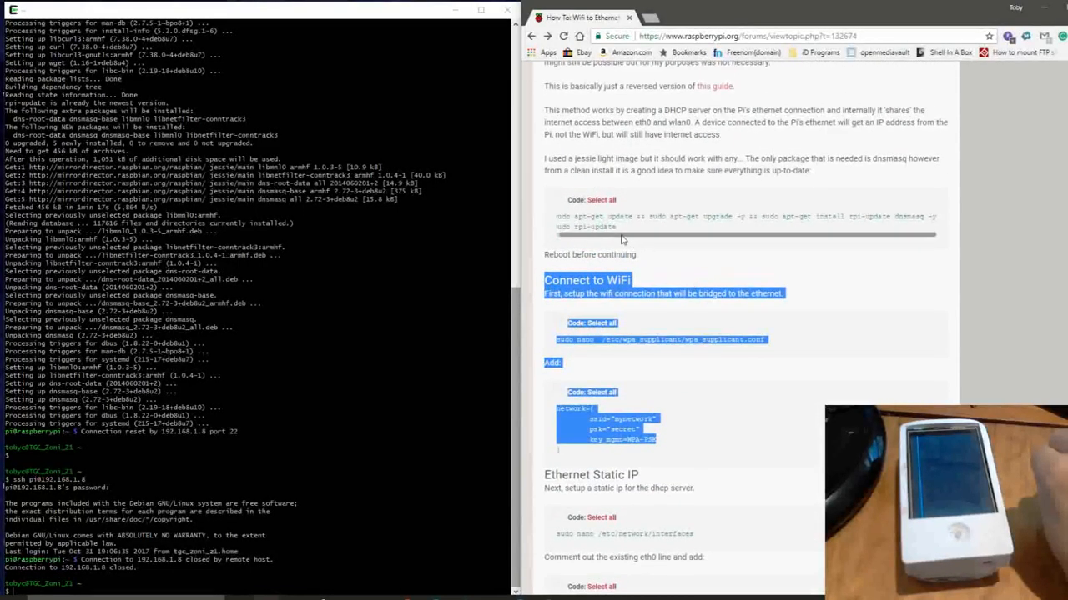
pyautogui.click(787, 446)
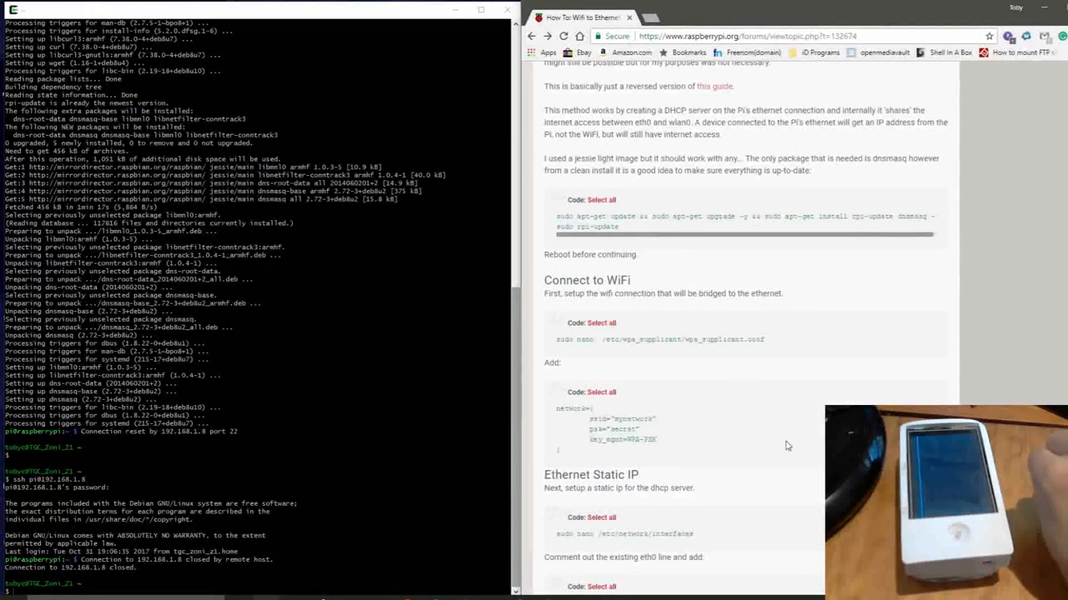
pyautogui.scroll(-3)
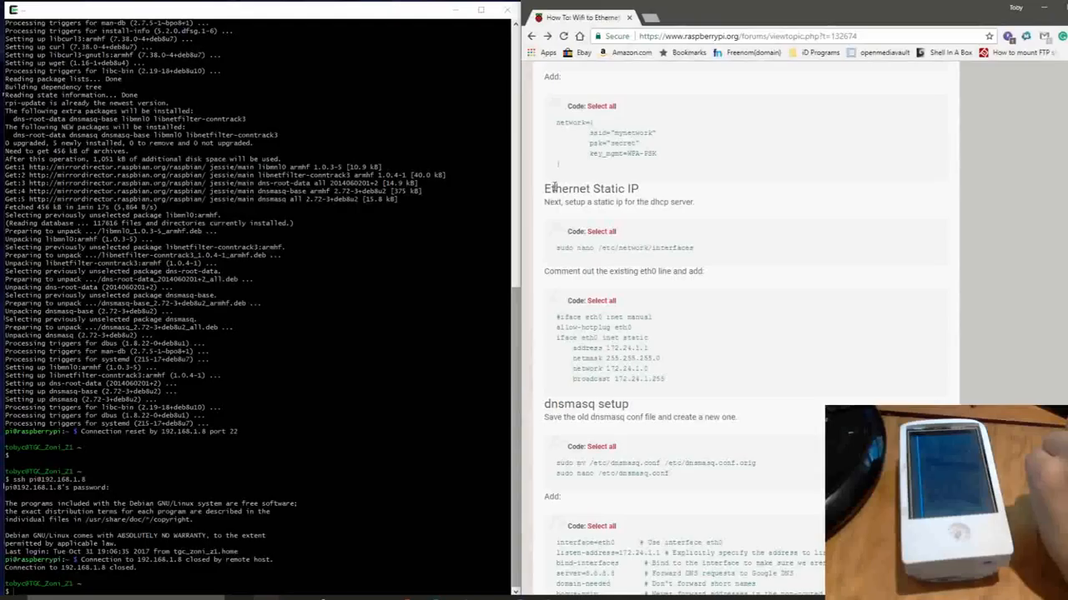
pyautogui.moveTo(736, 202)
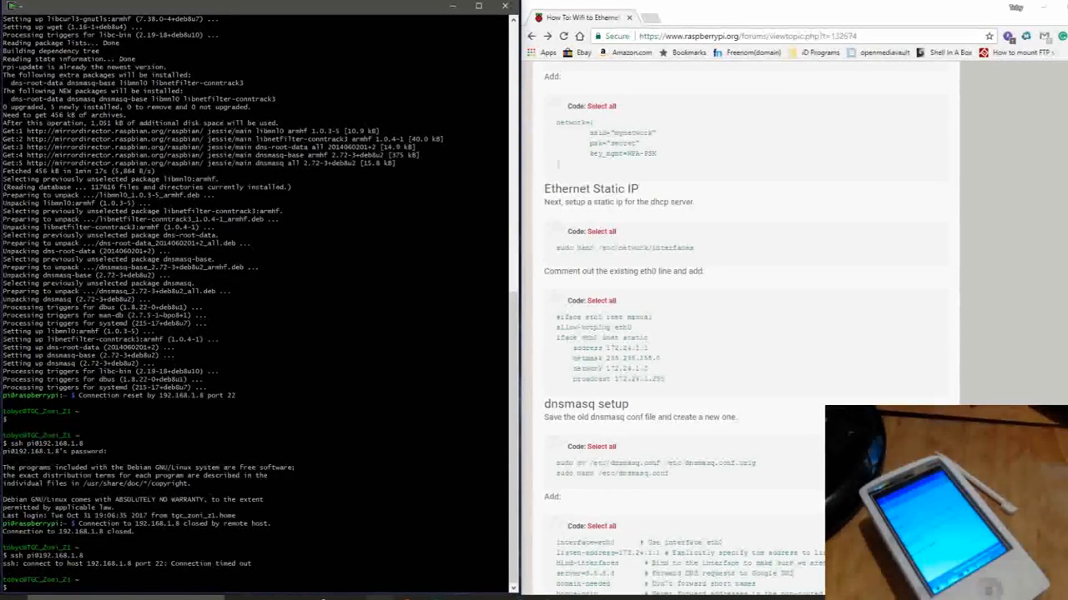
pyautogui.write('ssh pi@192.168.1.16')
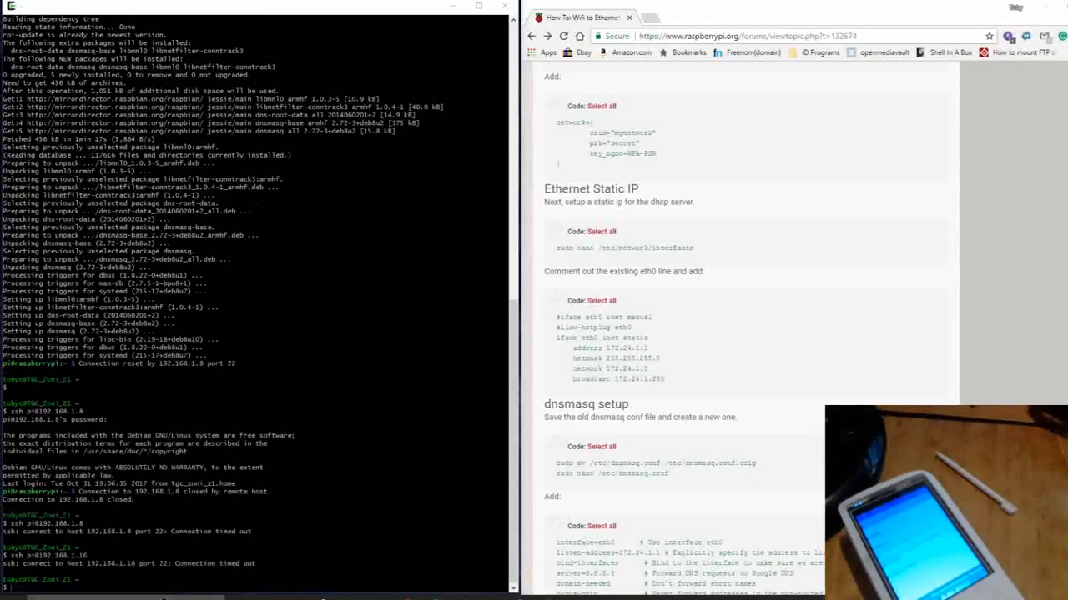
# Try Remote Desktop Connection to 192.168.1.16:3389 and dismiss the can't-connect error.
pyautogui.click(6, 581)
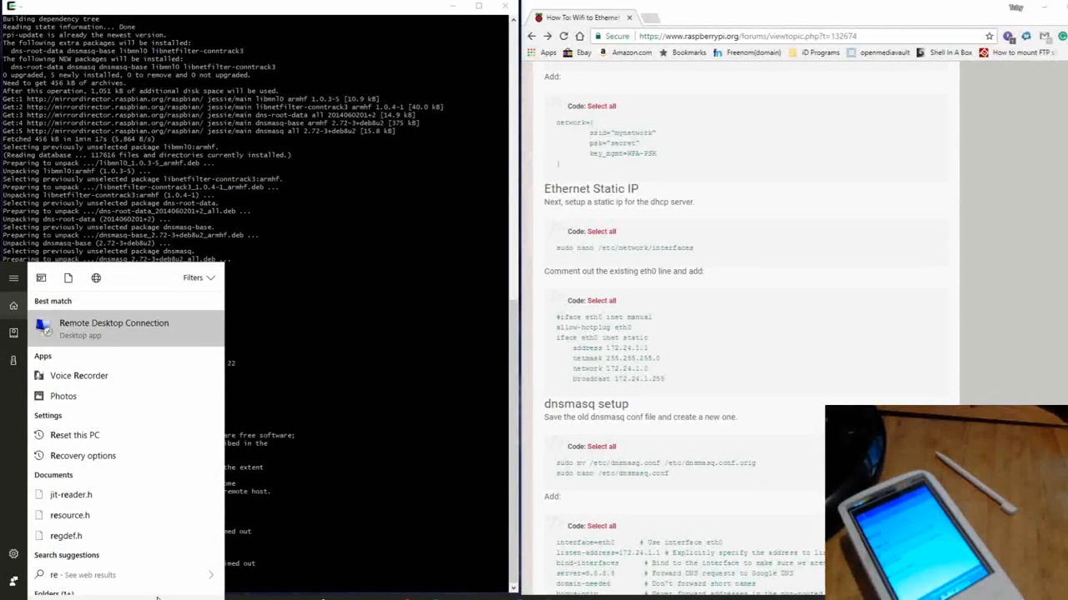
pyautogui.click(113, 328)
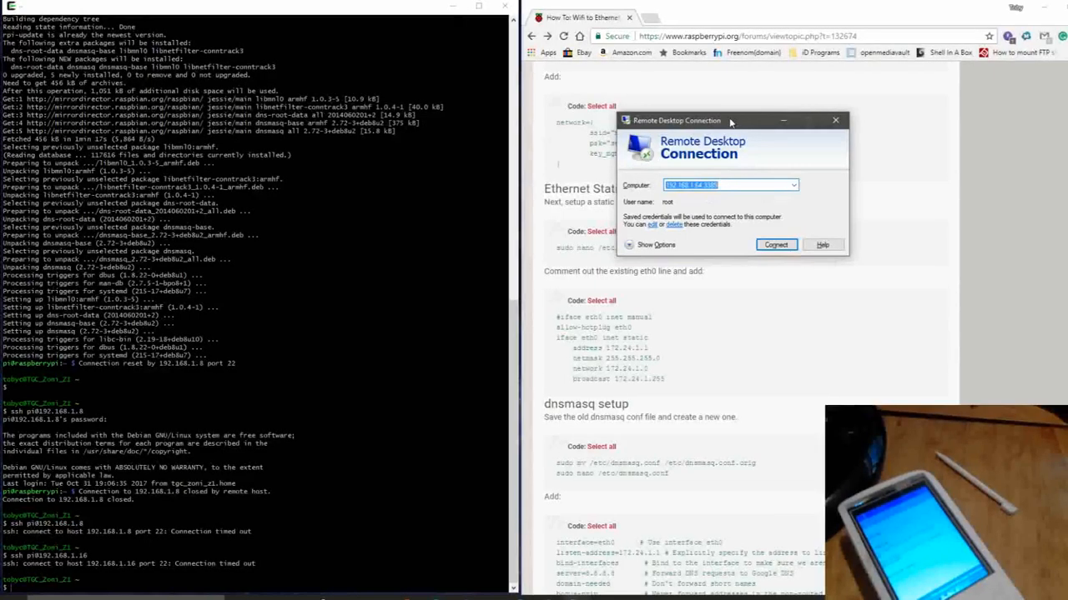
pyautogui.moveTo(729, 120); pyautogui.dragTo(588, 261)
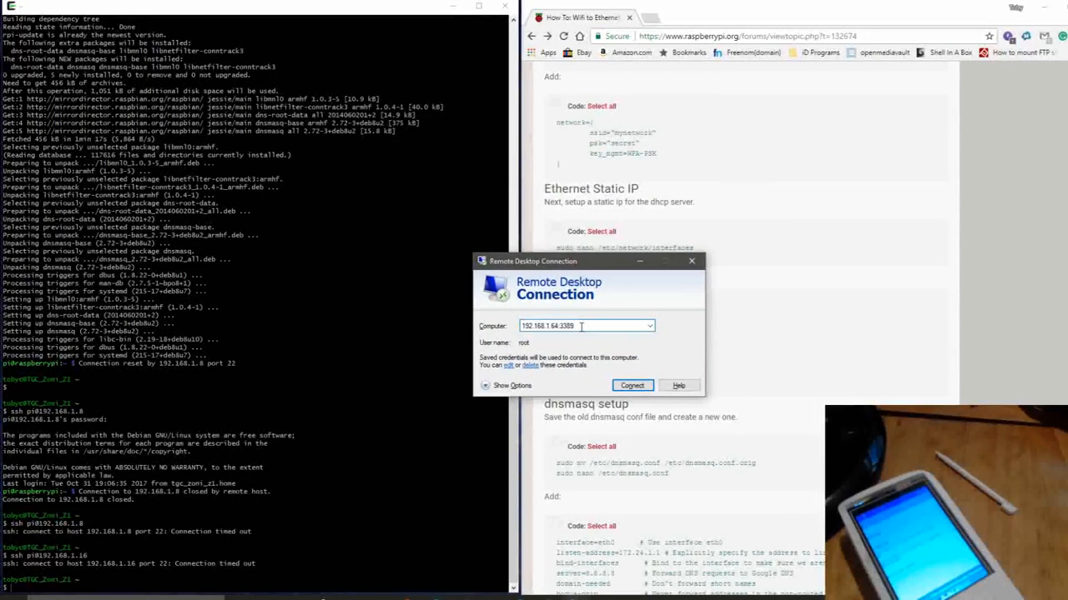
pyautogui.moveTo(581, 380)
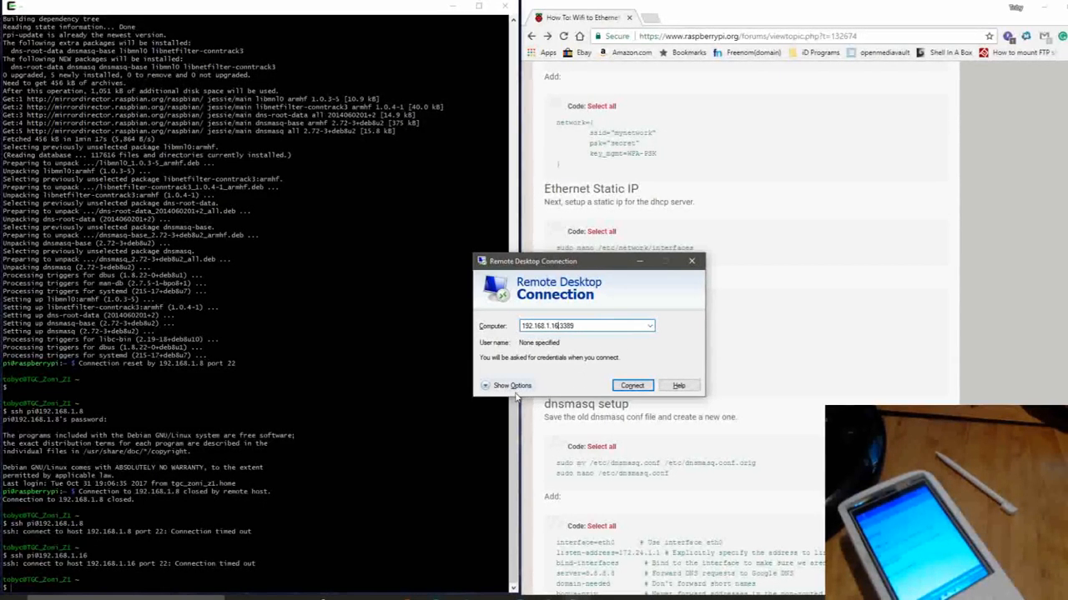
pyautogui.click(507, 386)
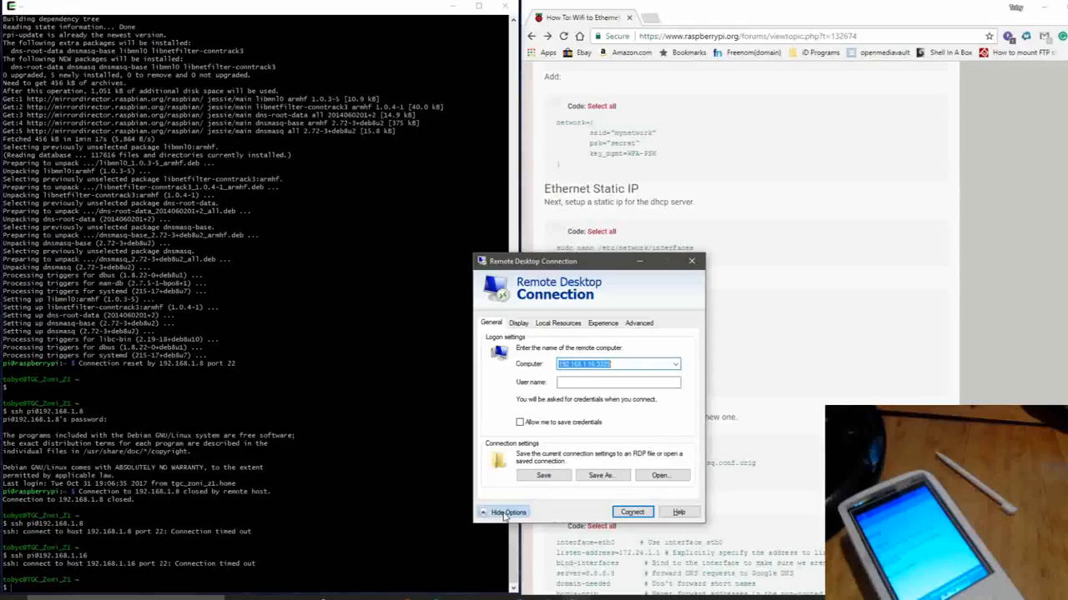
pyautogui.click(503, 512)
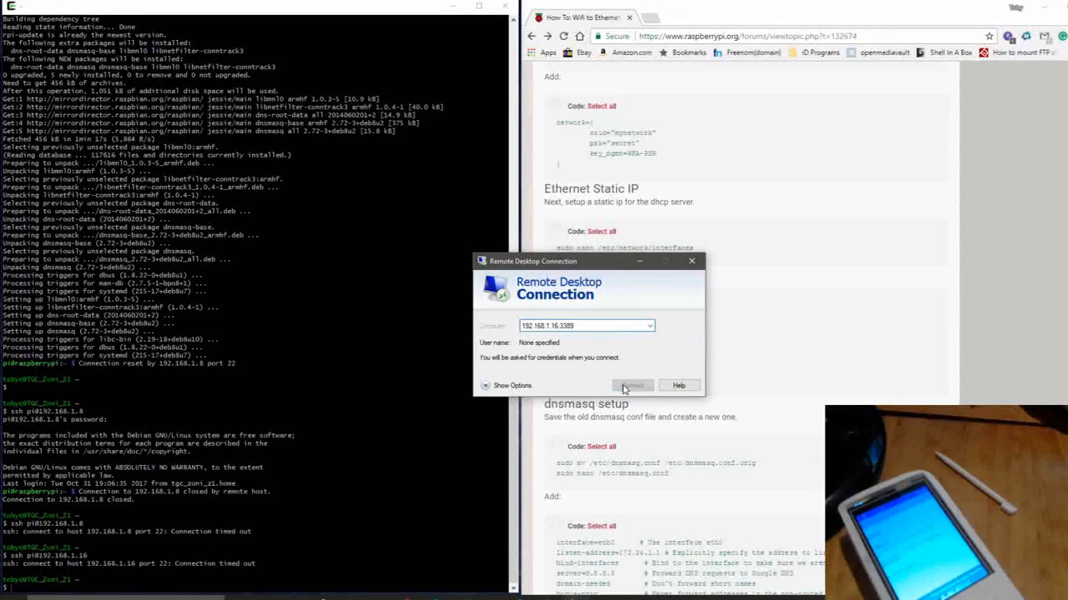
pyautogui.click(631, 386)
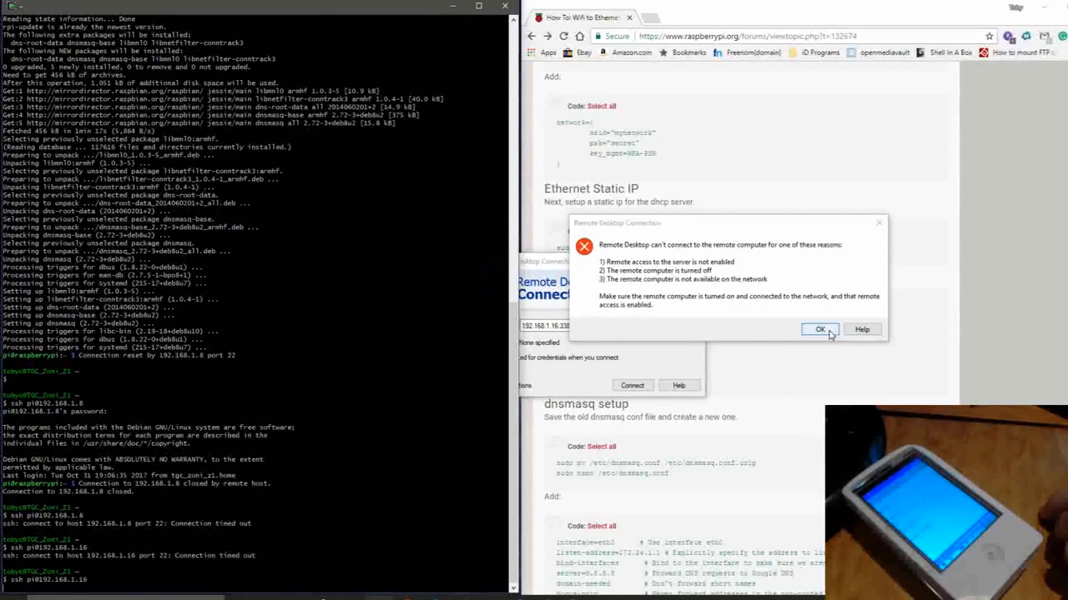
pyautogui.click(819, 328)
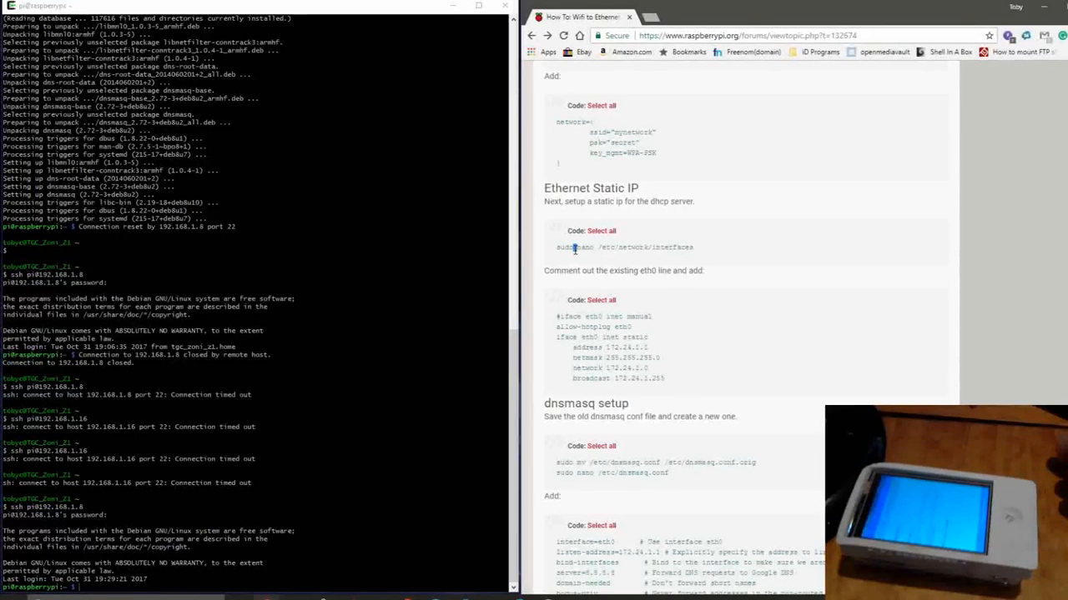
# Start selecting the tutorial's Ethernet Static IP command.
pyautogui.doubleClick(621, 247)
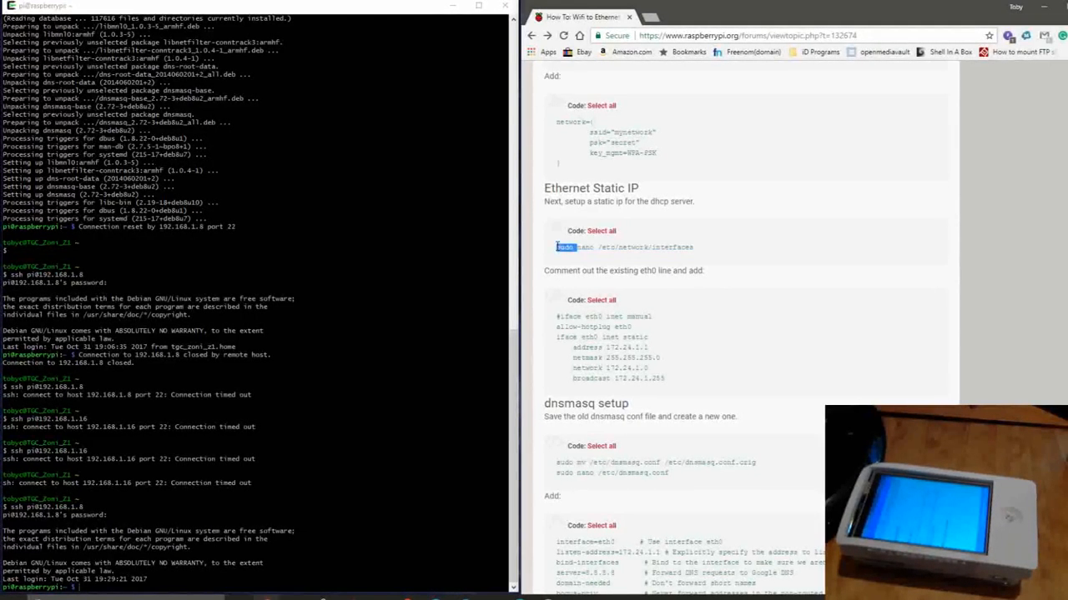
pyautogui.moveTo(565, 247)
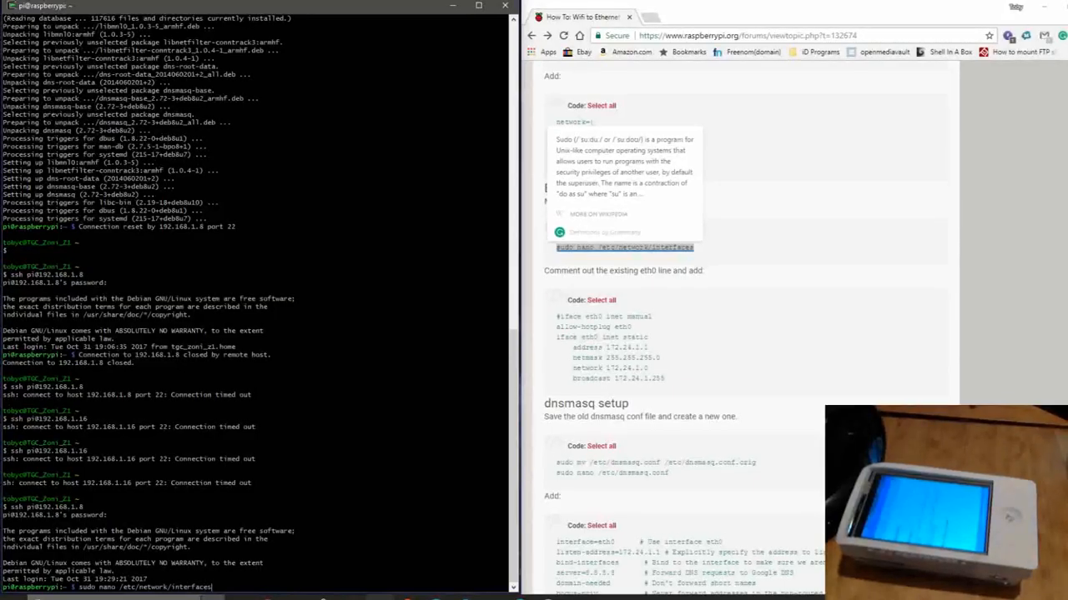
# Run 'sudo nano /etc/network/interfaces' on the Pi.
pyautogui.press('Return')
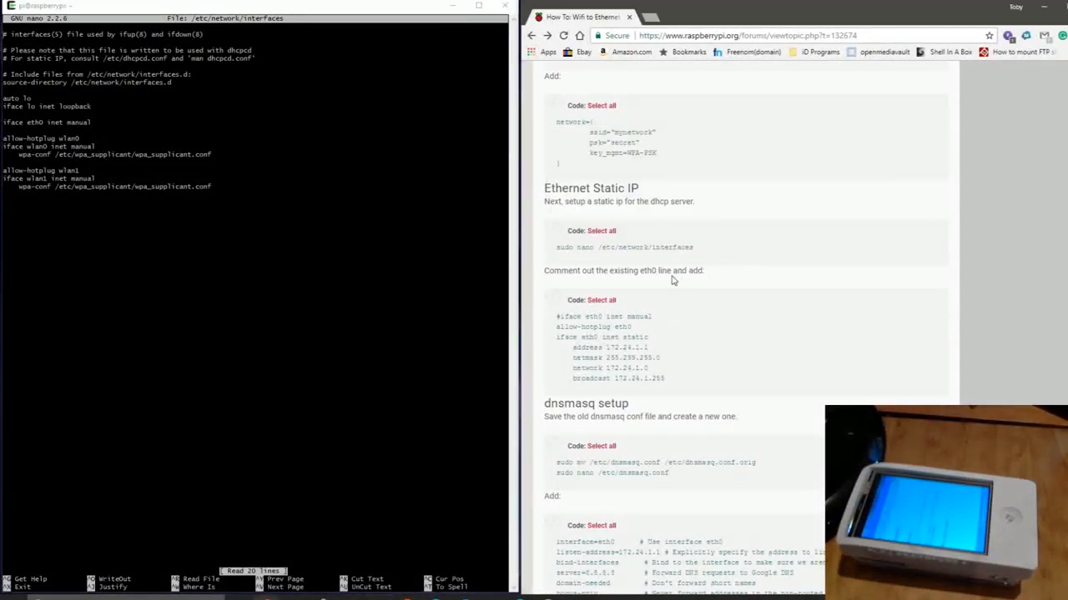
pyautogui.moveTo(541, 280)
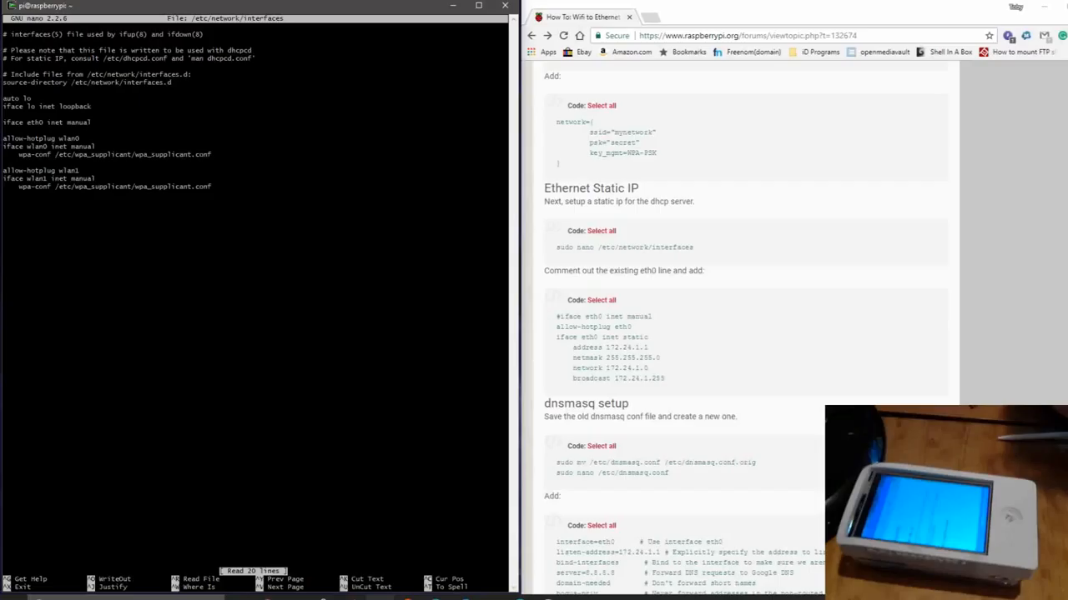
# Comment out the 'iface eth0 inet manual' line with #, then copy the tutorial's eth0 block.
pyautogui.write('#')
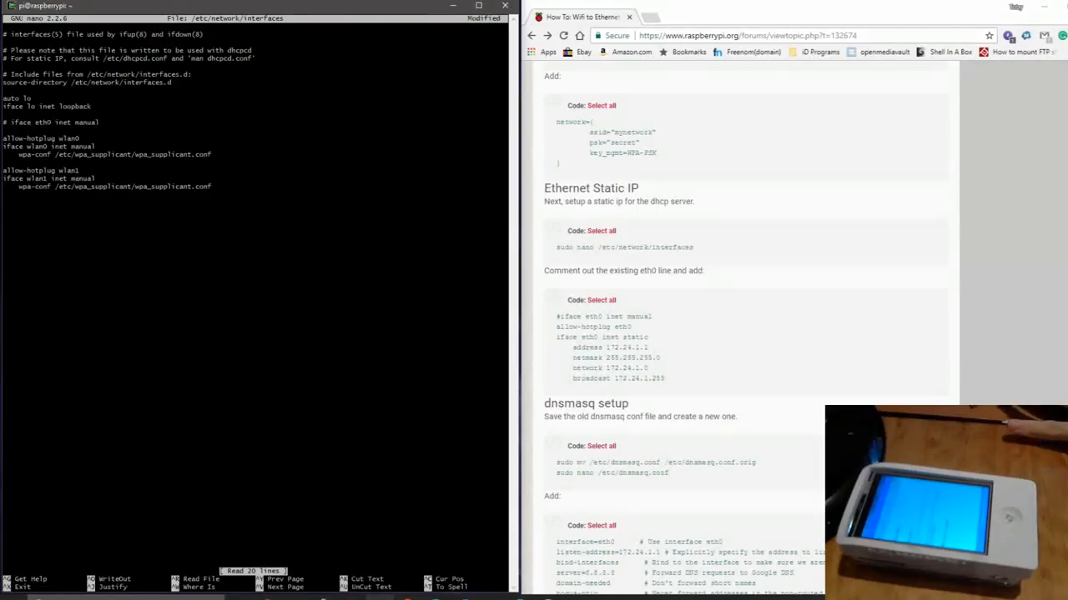
pyautogui.moveTo(562, 337)
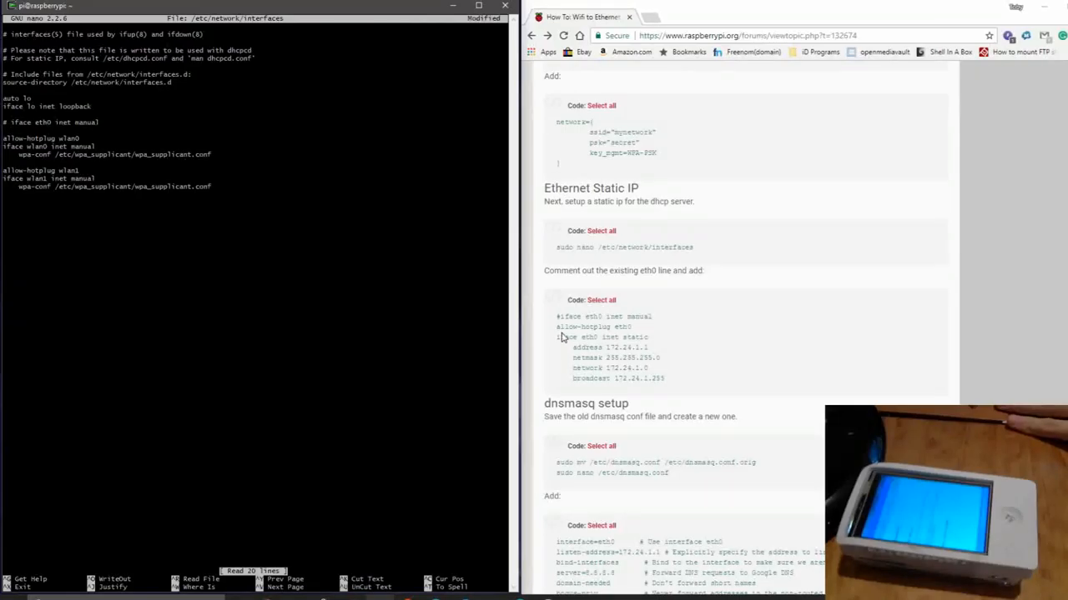
pyautogui.moveTo(549, 329)
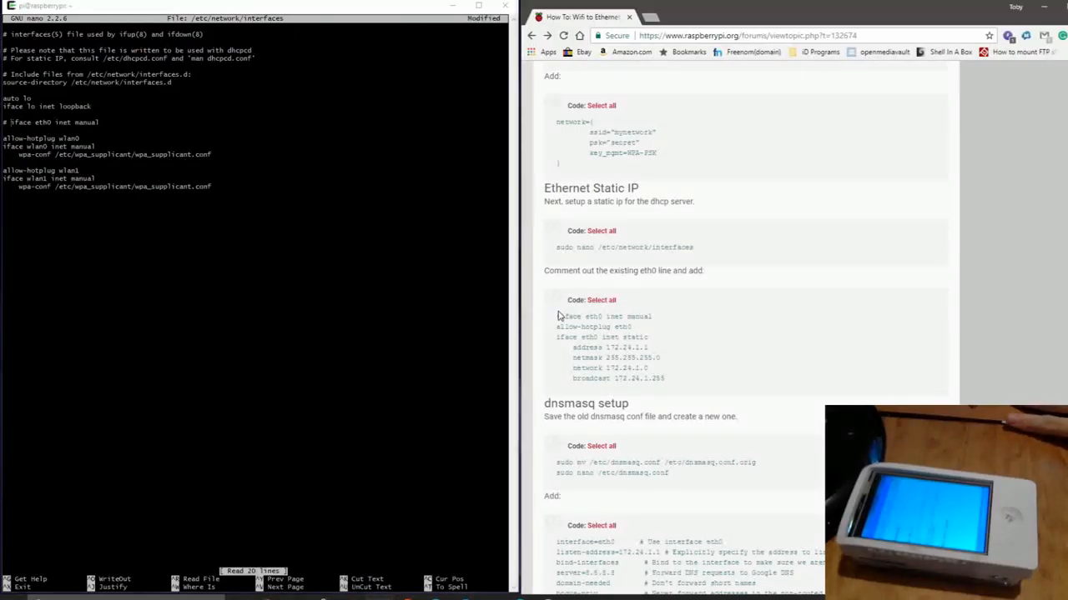
pyautogui.rightClick(605, 347)
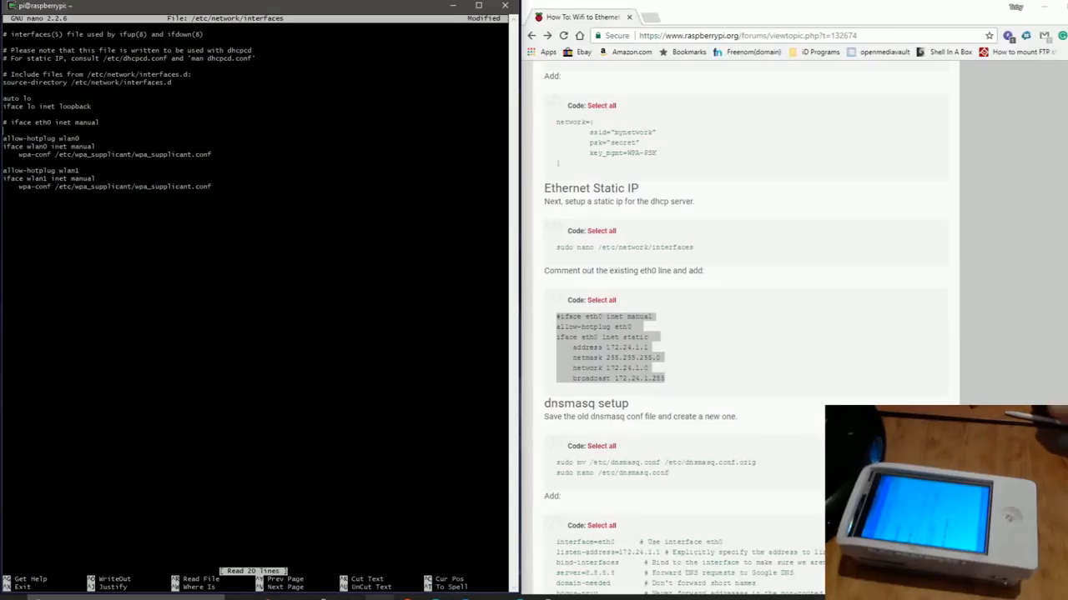
# Paste the static eth0 block (address 172.24.1.1) into the interfaces file and exit nano.
pyautogui.rightClick(81, 155)
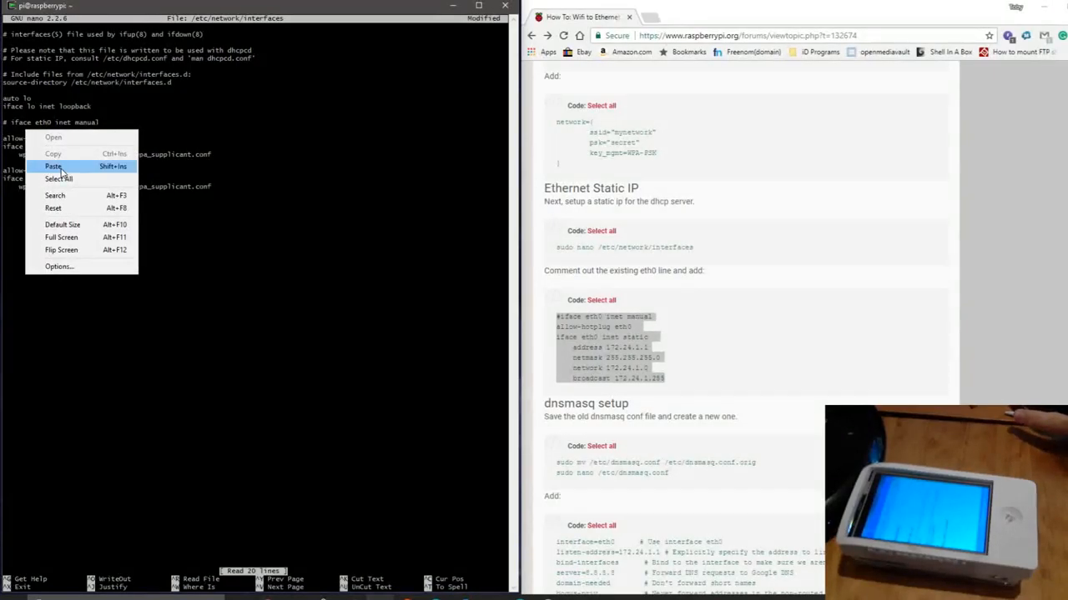
pyautogui.click(53, 166)
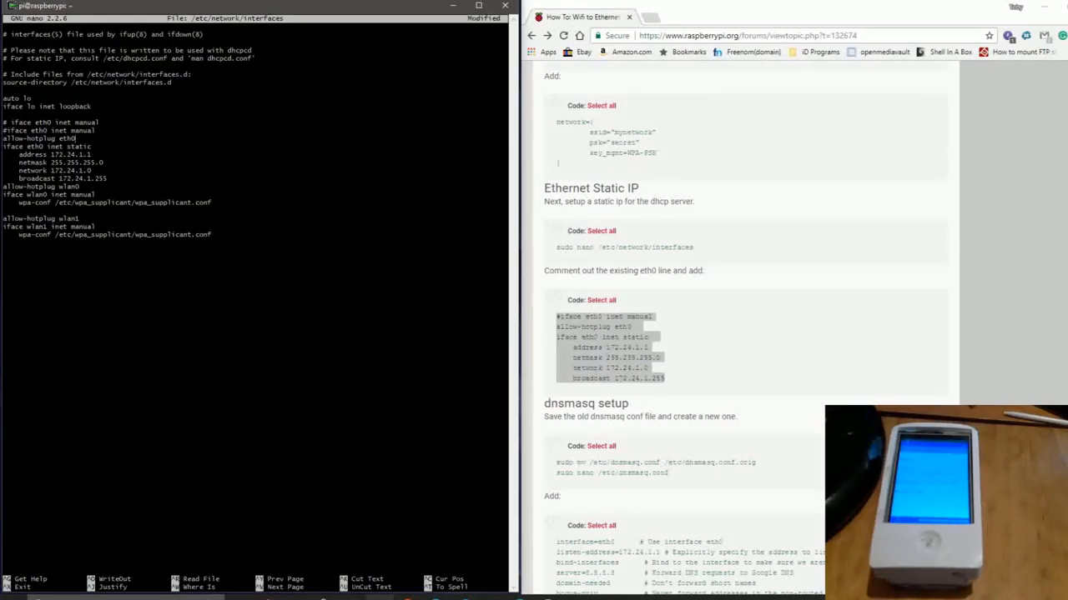
pyautogui.press('ctrl+x')
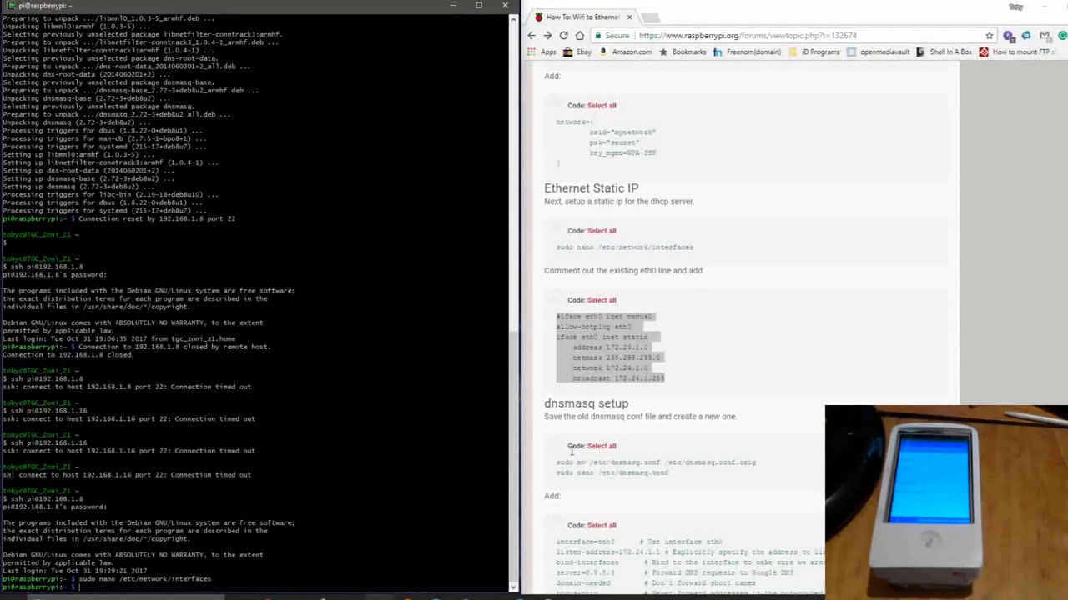
# Select the tutorial's command renaming /etc/dnsmasq.conf to dnsmasq.conf.orig.
pyautogui.doubleClick(605, 462)
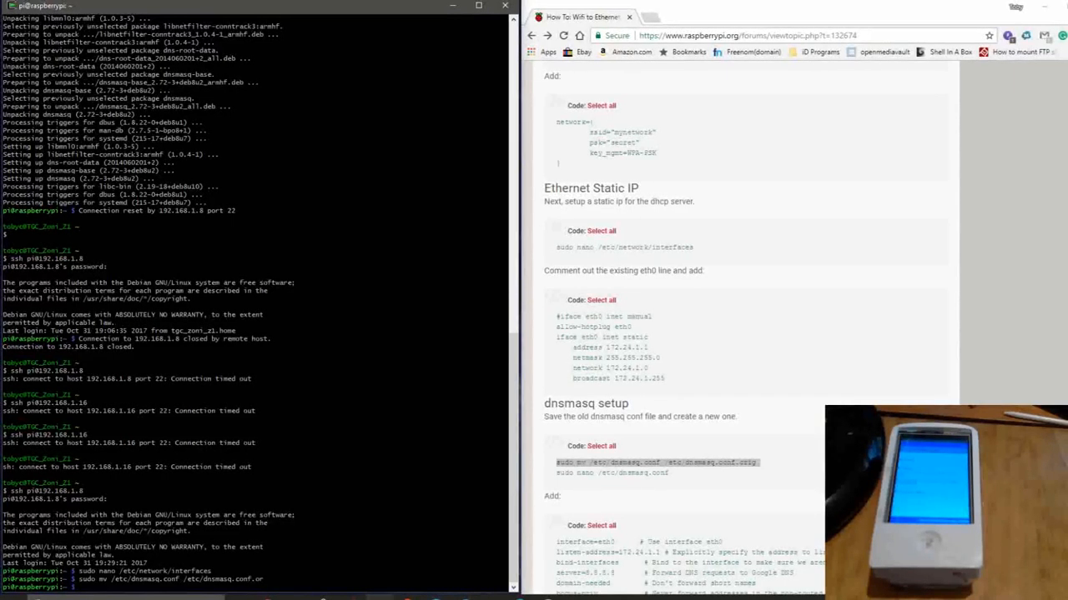
pyautogui.moveTo(730, 462)
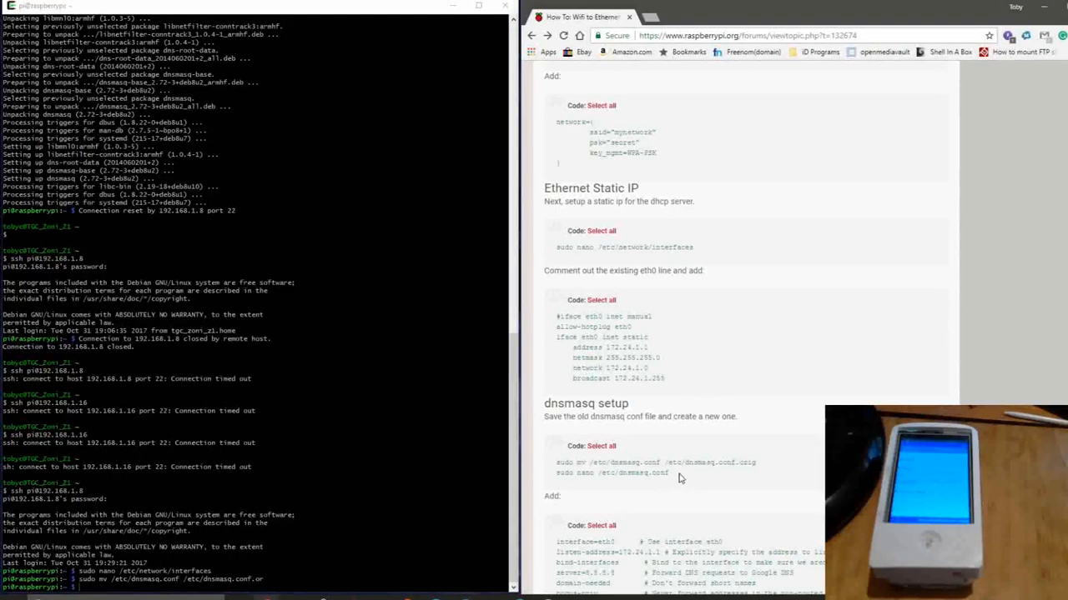
# Open a new /etc/dnsmasq.conf in nano and paste the clipboard into it.
pyautogui.rightClick(611, 473)
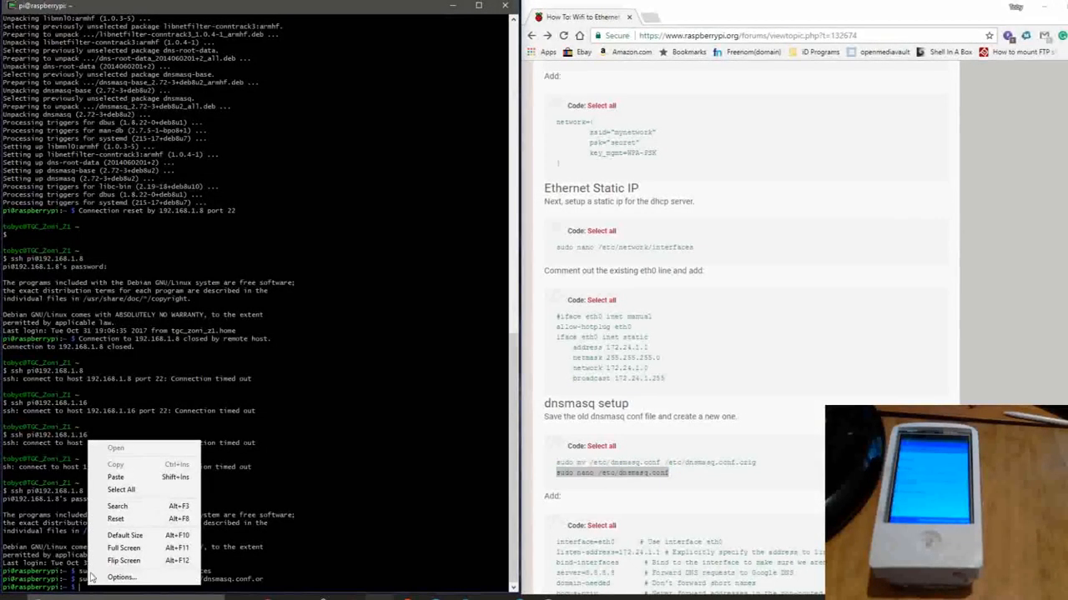
pyautogui.click(115, 477)
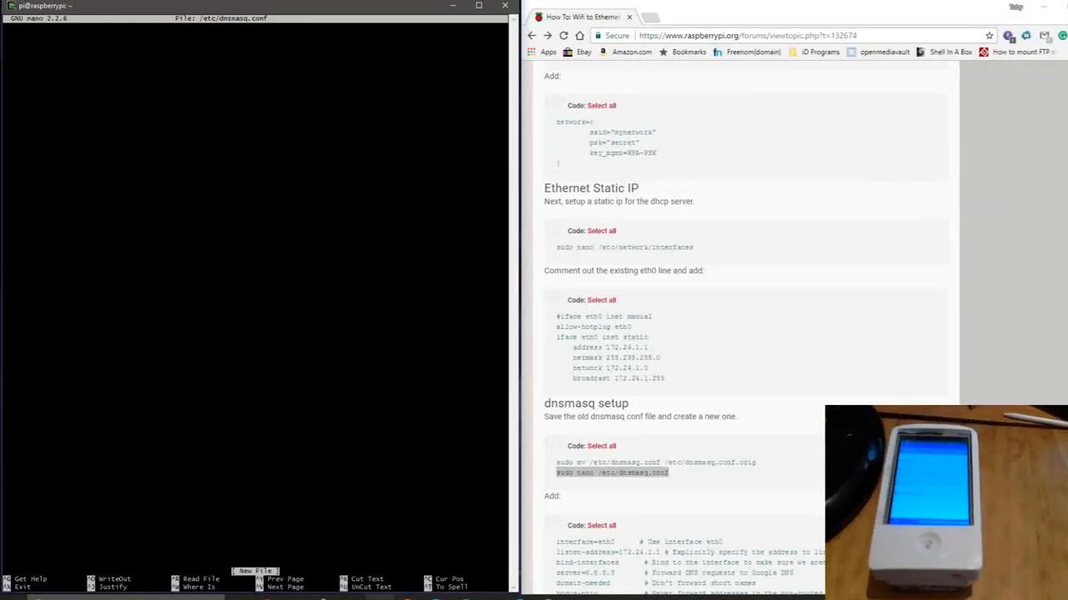
pyautogui.scroll(-3)
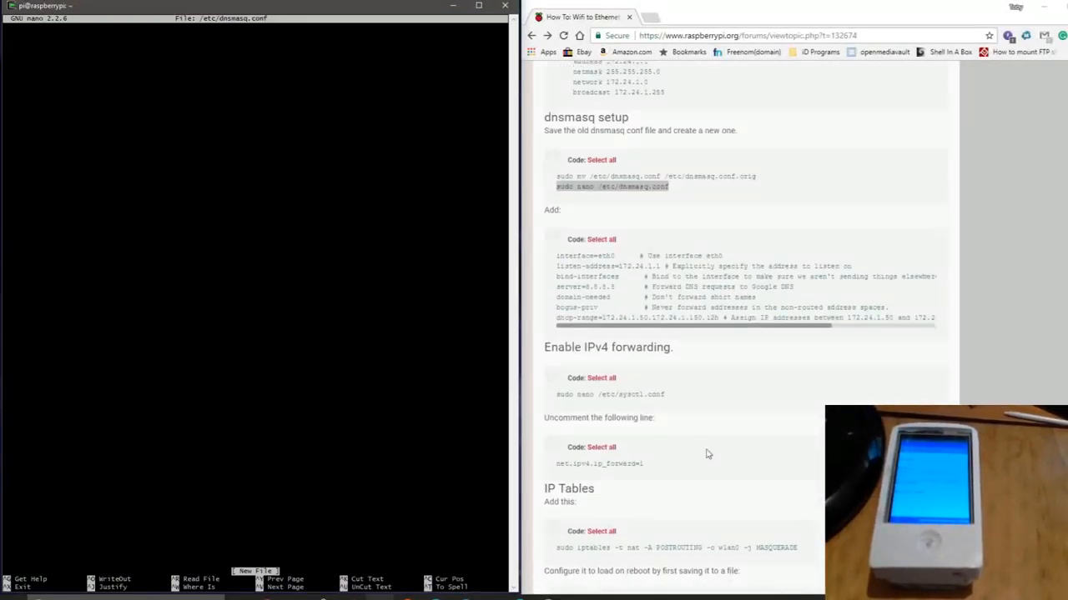
pyautogui.click(600, 239)
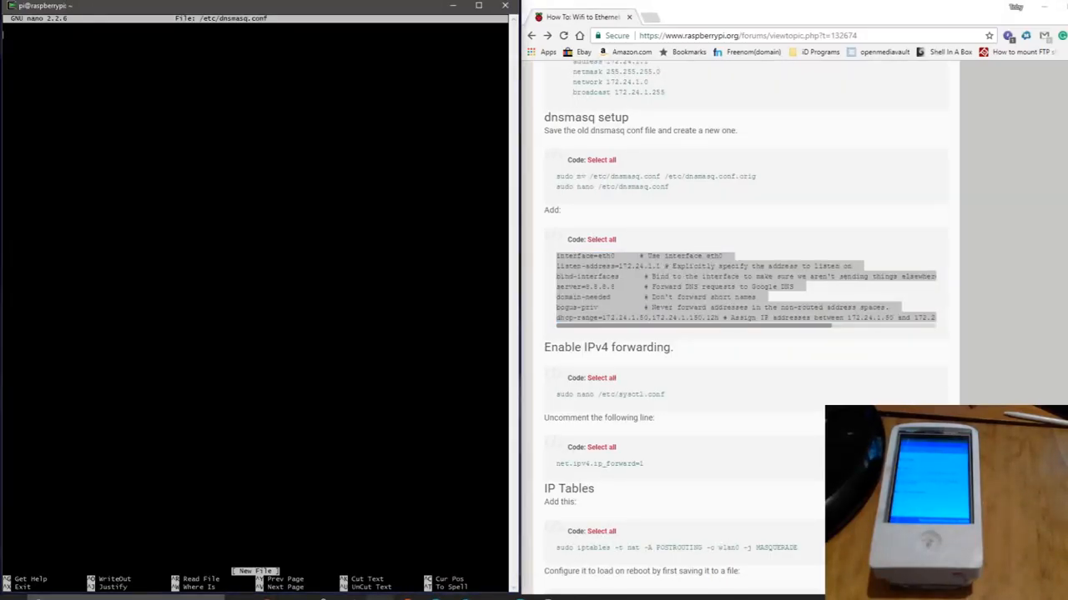
pyautogui.rightClick(75, 77)
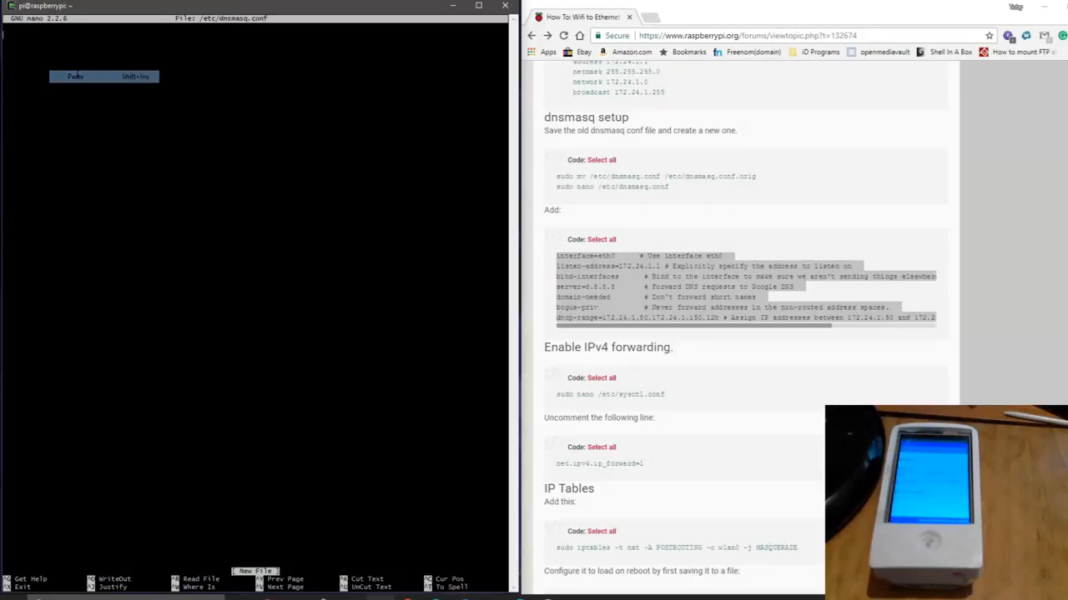
pyautogui.click(75, 76)
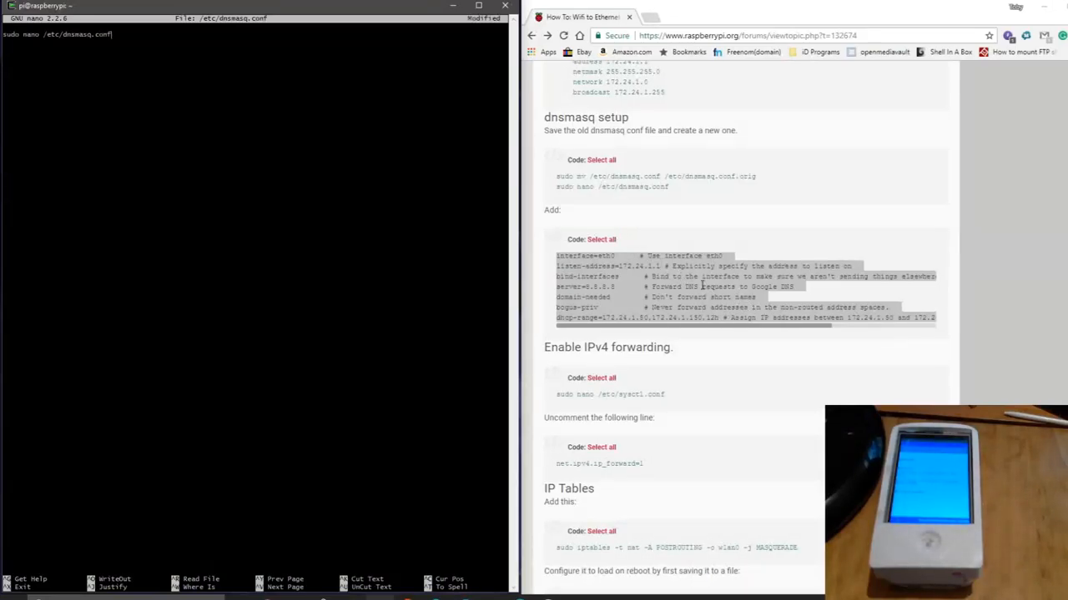
# Copy the tutorial's dnsmasq block (eth0, 172.24.1.1, 8.8.8.8, 172.24.1.50–150 leases) into the file.
pyautogui.click(600, 239)
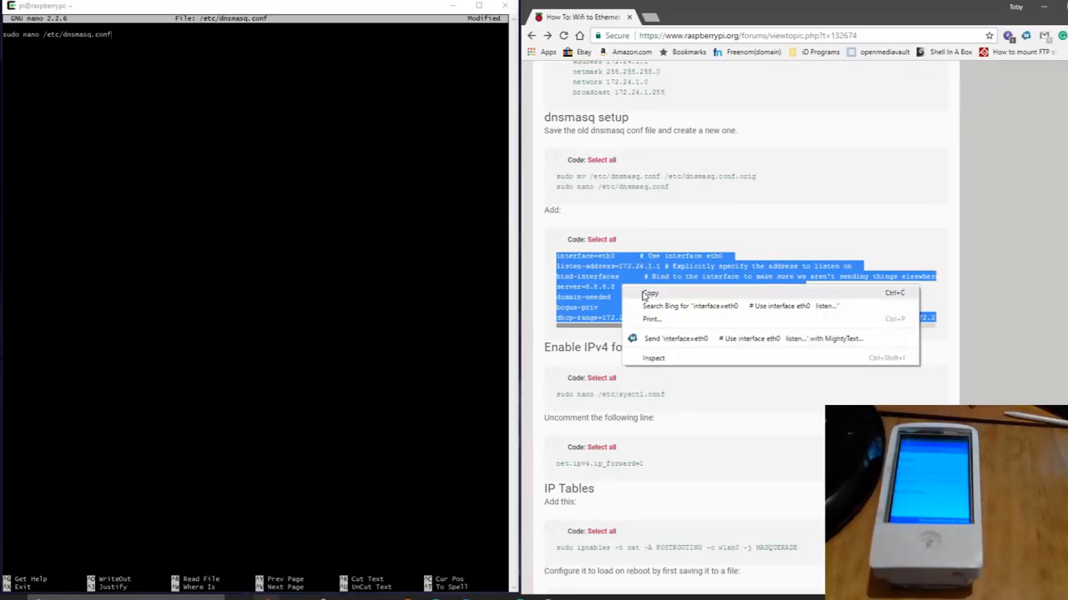
pyautogui.click(650, 293)
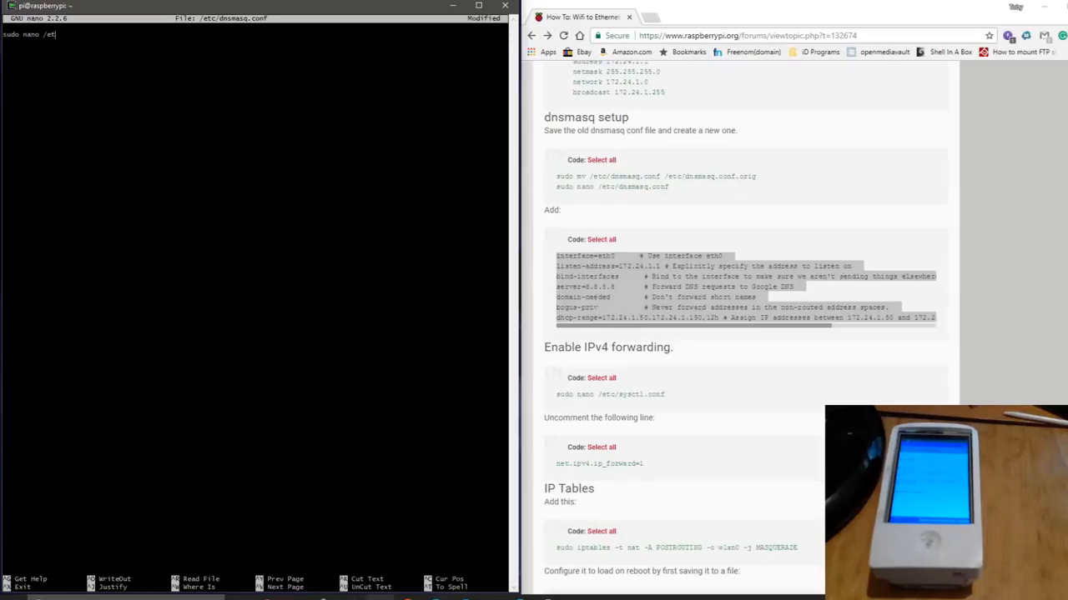
pyautogui.rightClick(92, 108)
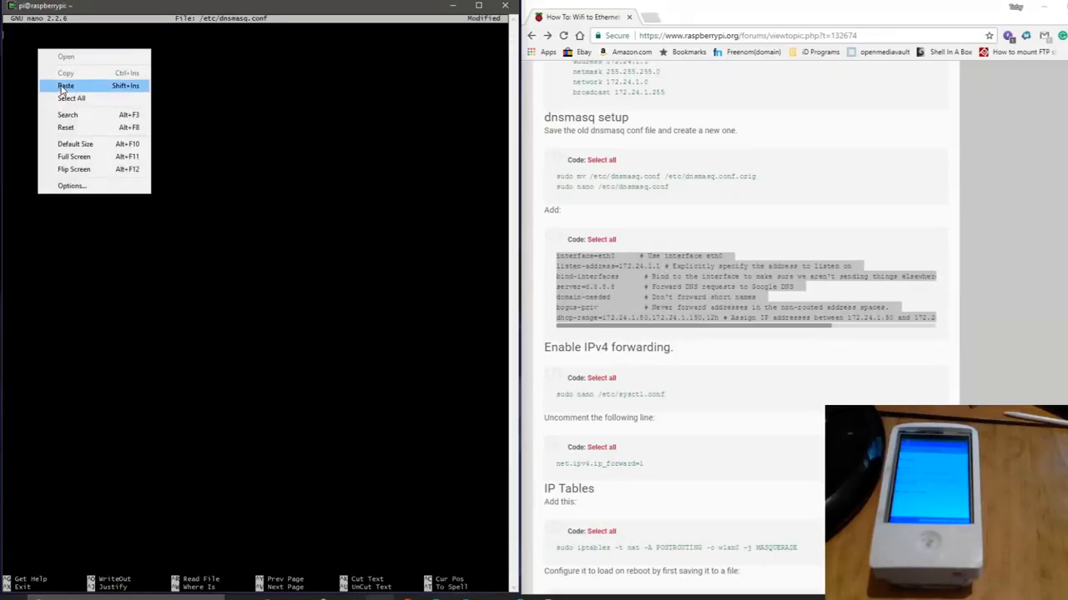
pyautogui.click(66, 85)
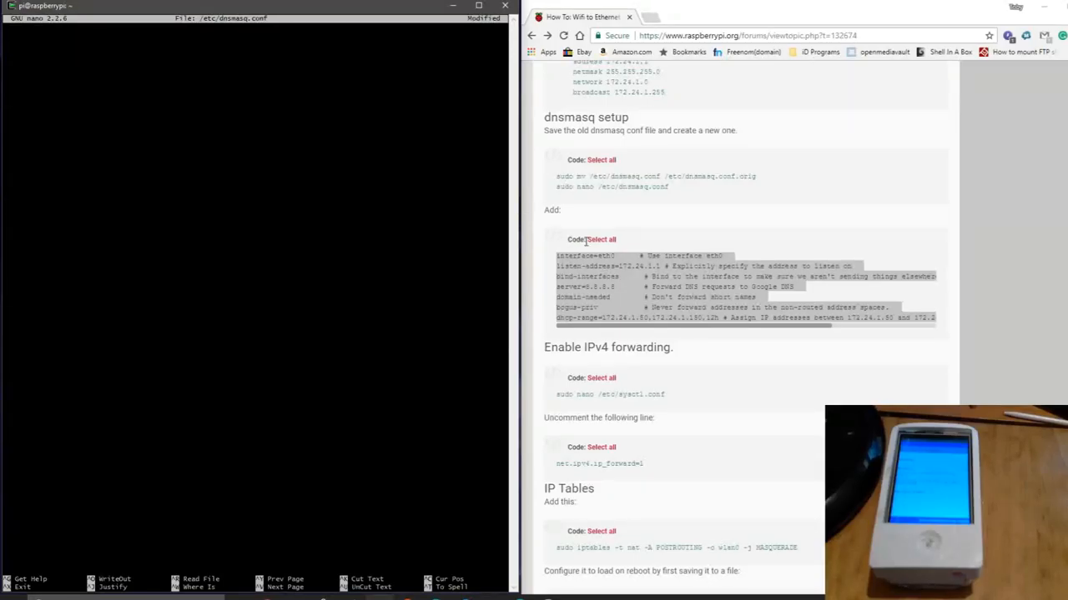
pyautogui.click(601, 239)
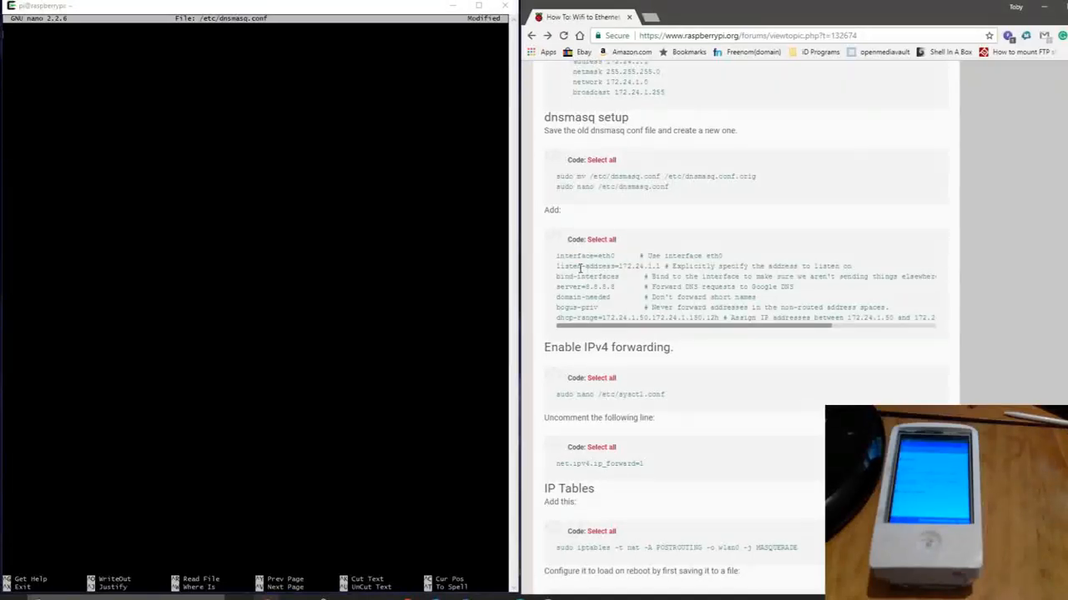
pyautogui.click(599, 240)
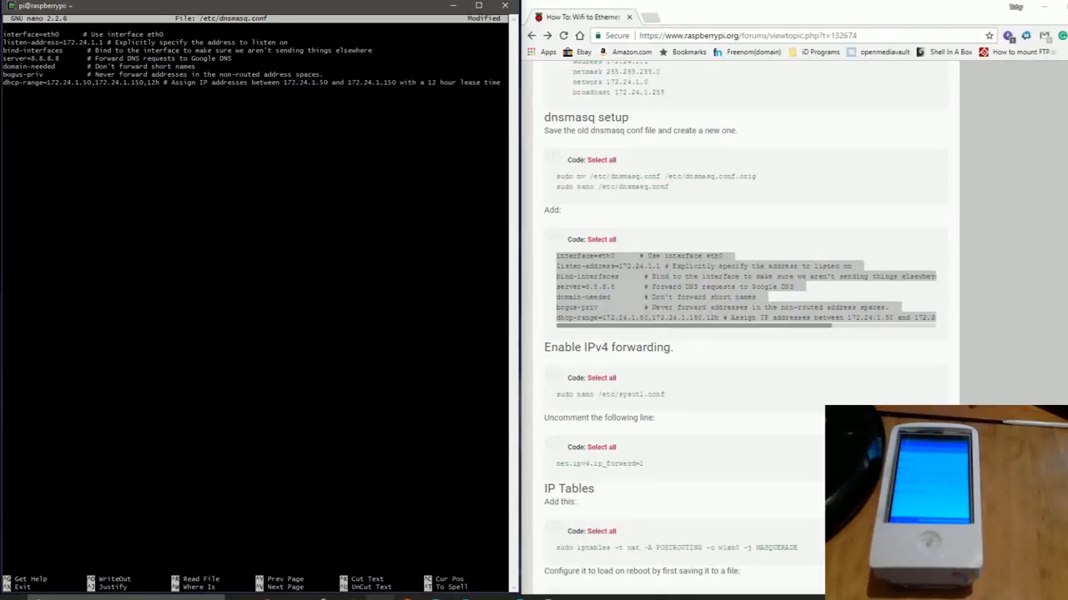
# Exit nano saving dnsmasq.conf, and paste the sysctl.conf editing command at the prompt.
pyautogui.press('ctrl+x')
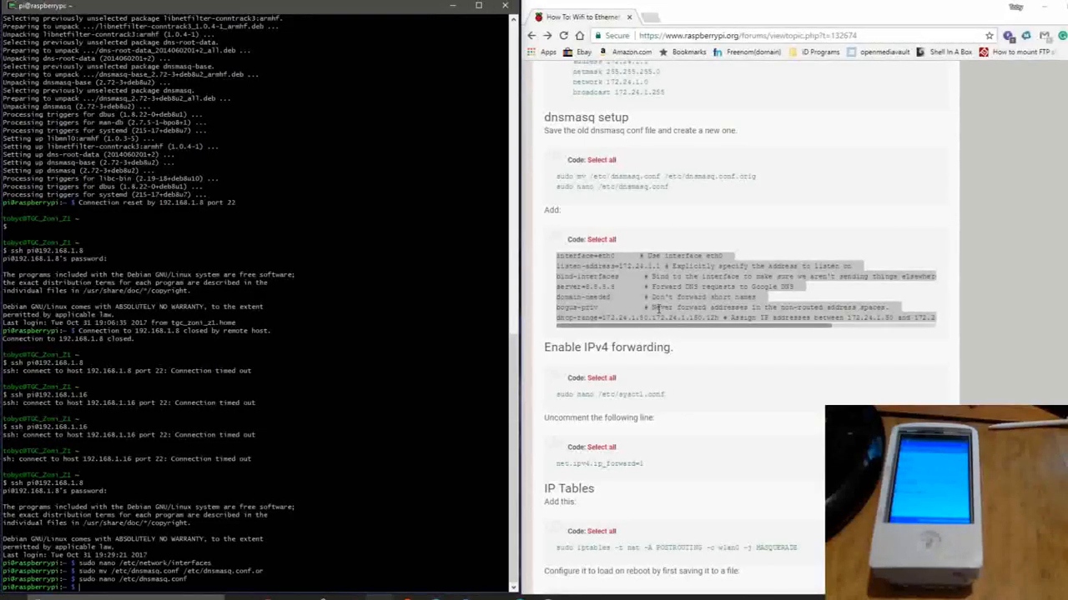
pyautogui.scroll(-3)
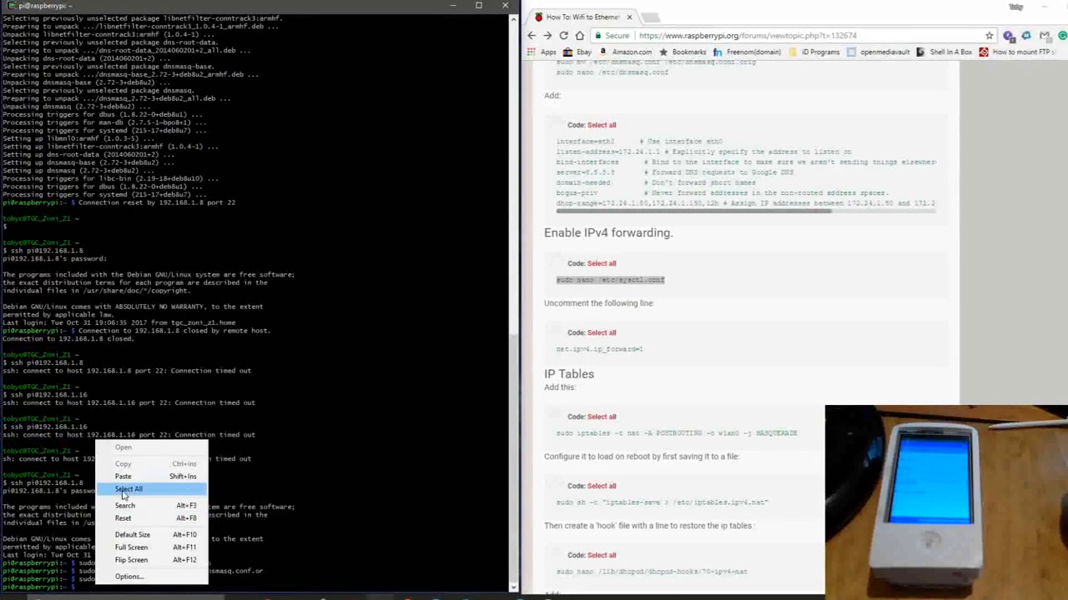
pyautogui.click(129, 489)
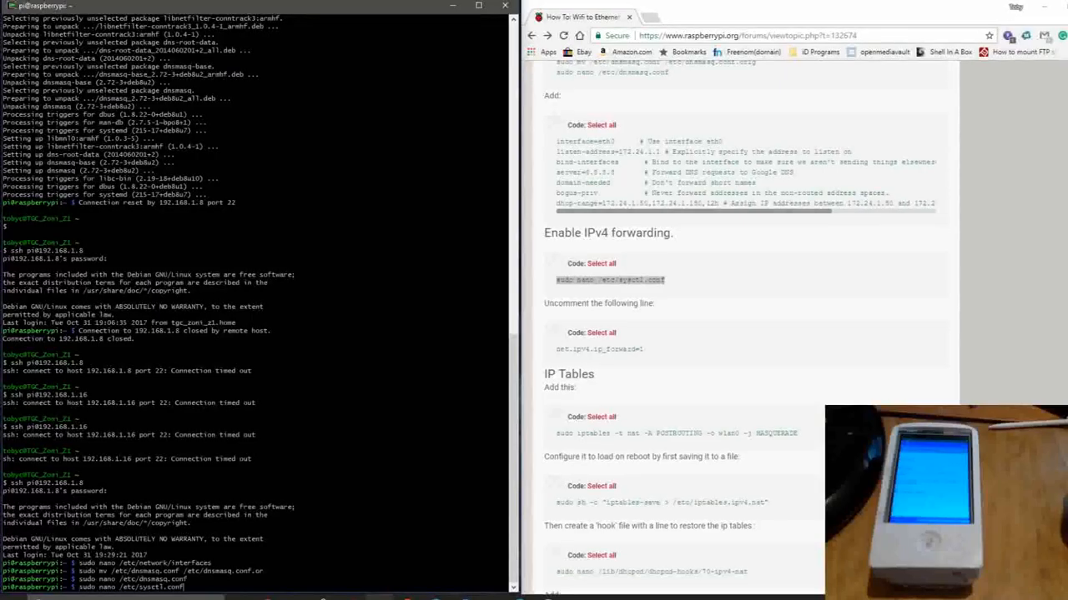
# Run the command to open /etc/sysctl.conf in nano.
pyautogui.press('Return')
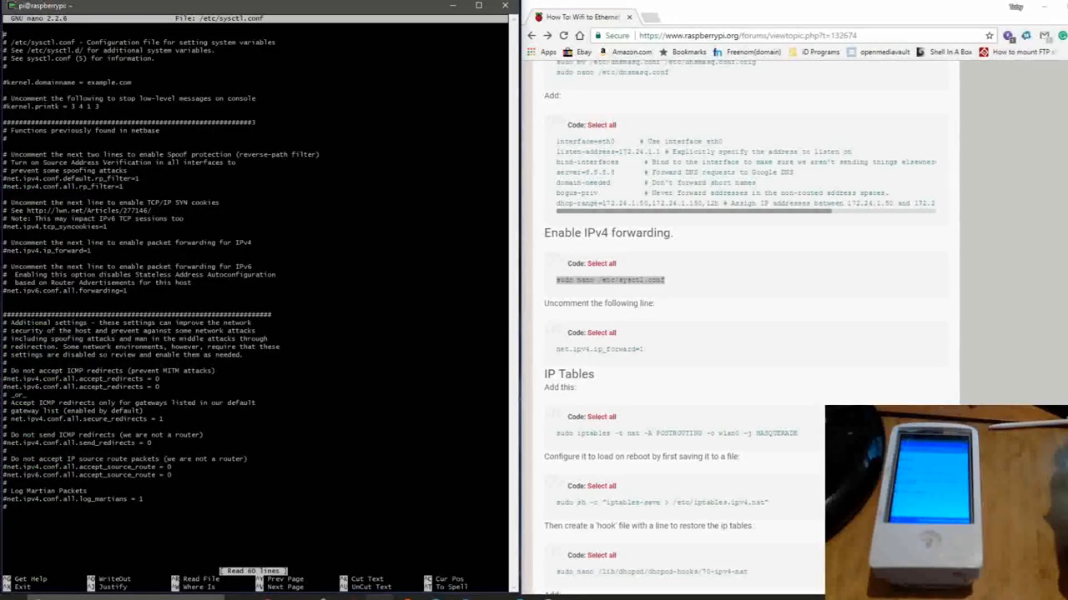
pyautogui.moveTo(622, 291)
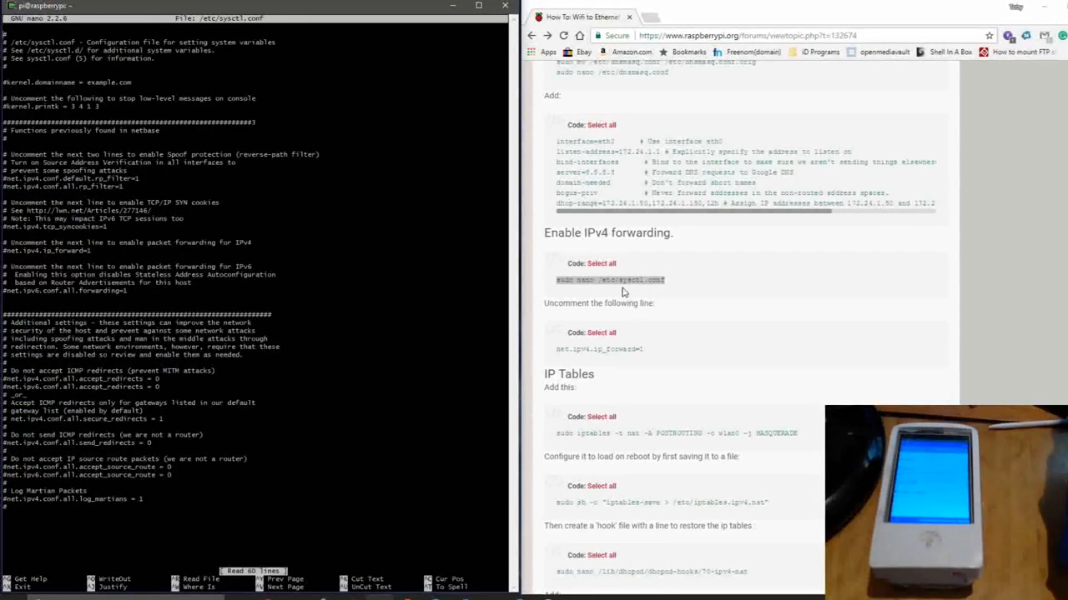
pyautogui.moveTo(567, 350)
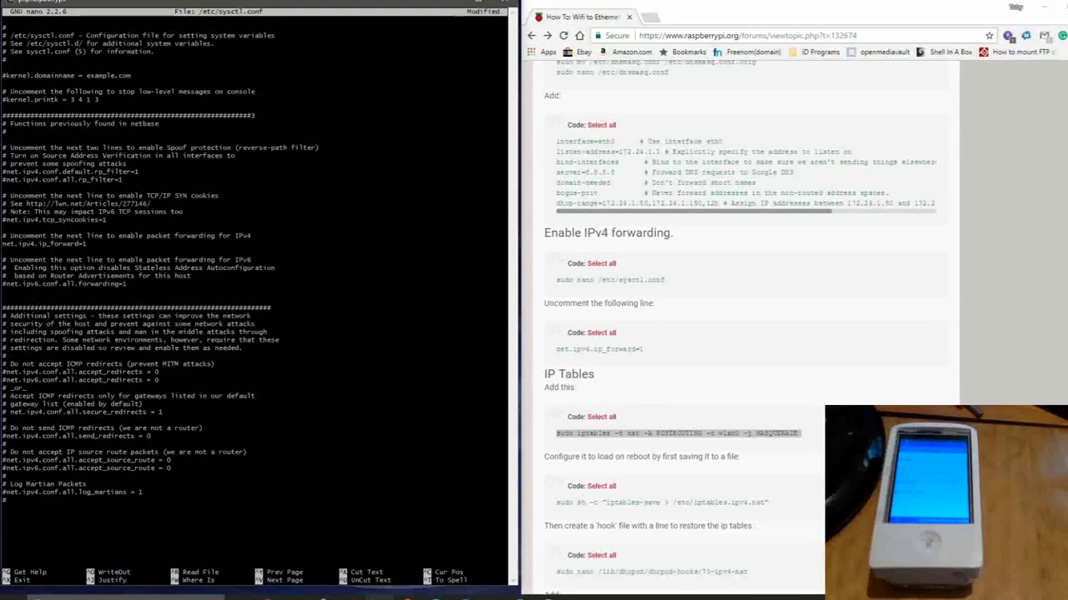
# Save sysctl.conf, add the wlan0 MASQUERADE rule and save rules to /etc/iptables.ipv4.nat.
pyautogui.press('ctrl+x')
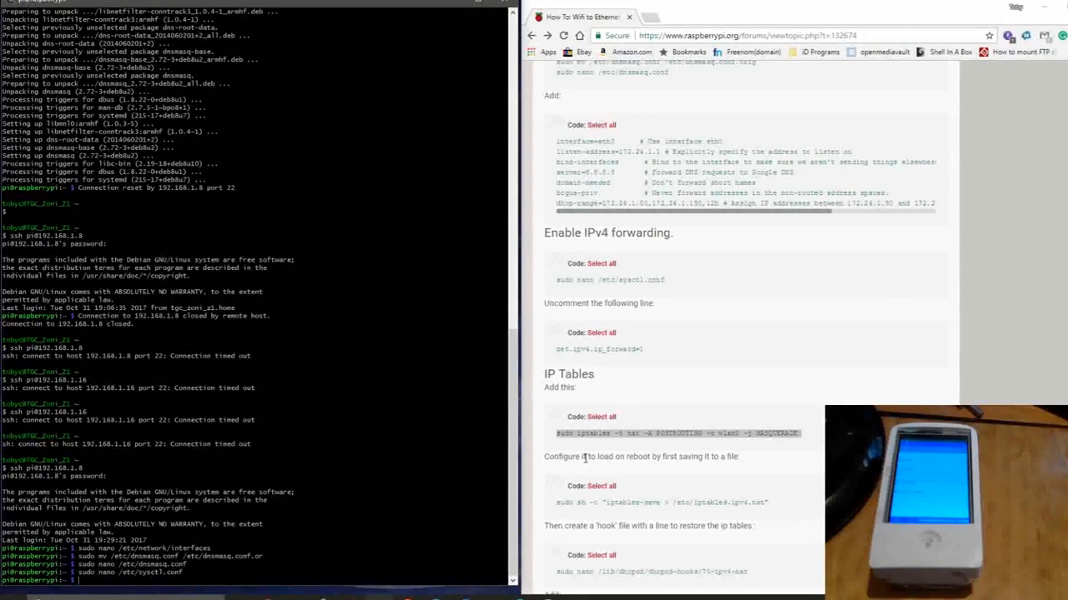
pyautogui.scroll(-3)
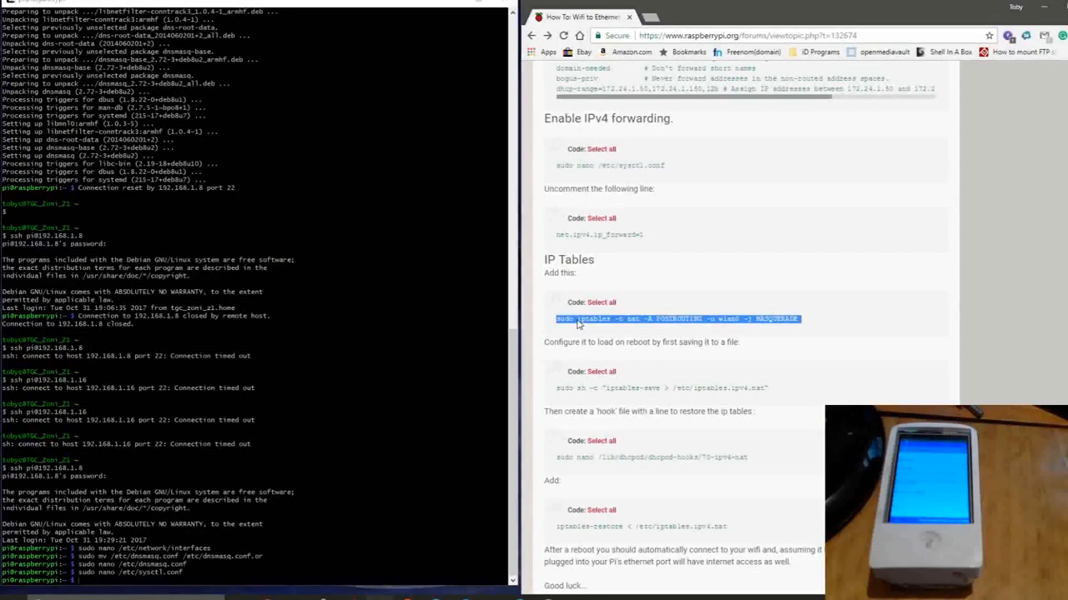
pyautogui.moveTo(832, 316)
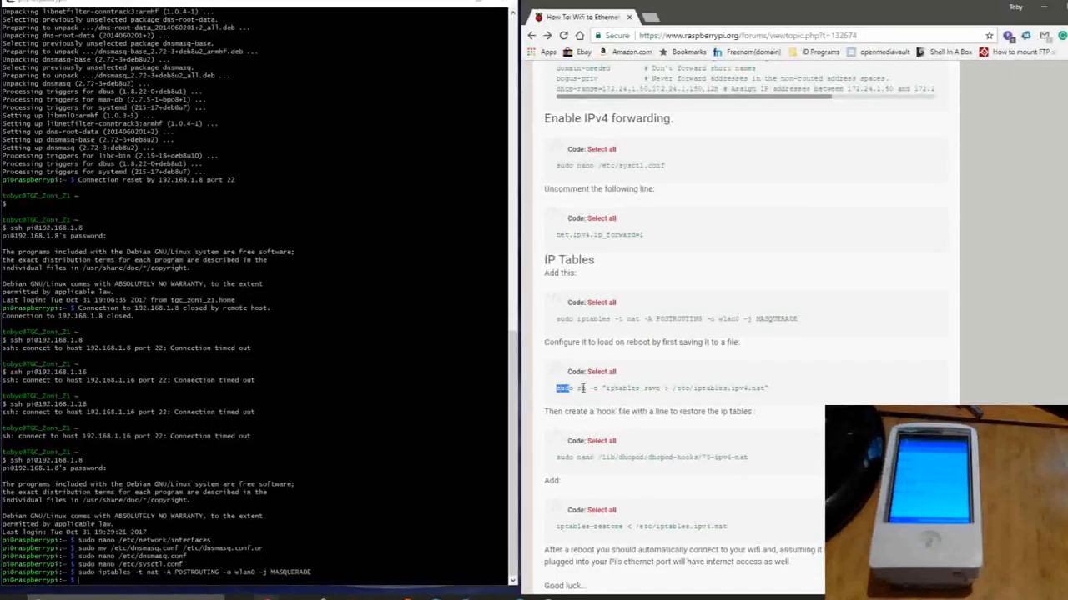
pyautogui.tripleClick(659, 388)
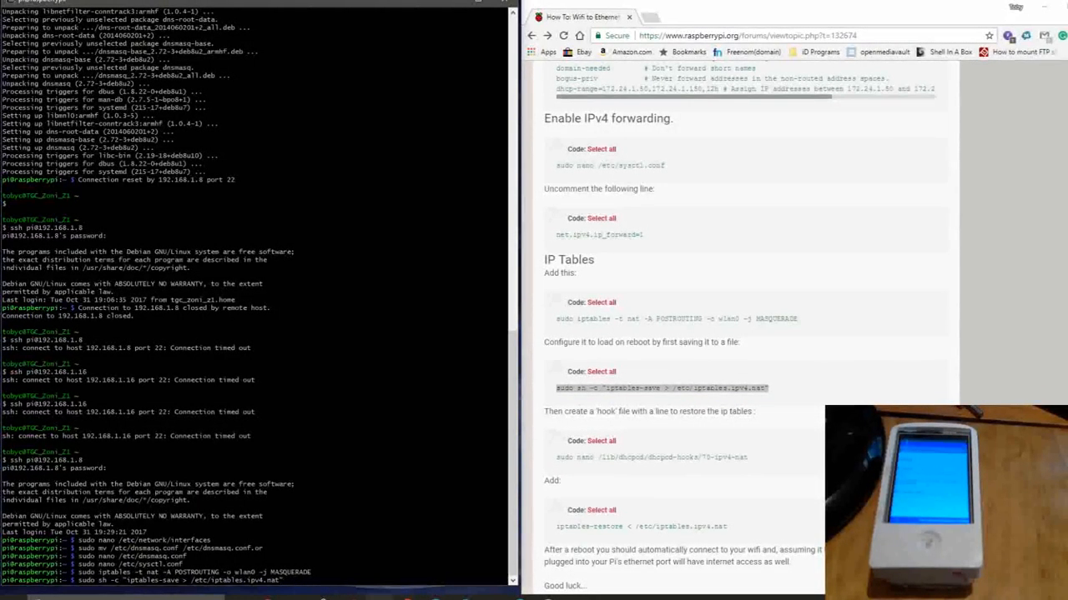
pyautogui.scroll(-3)
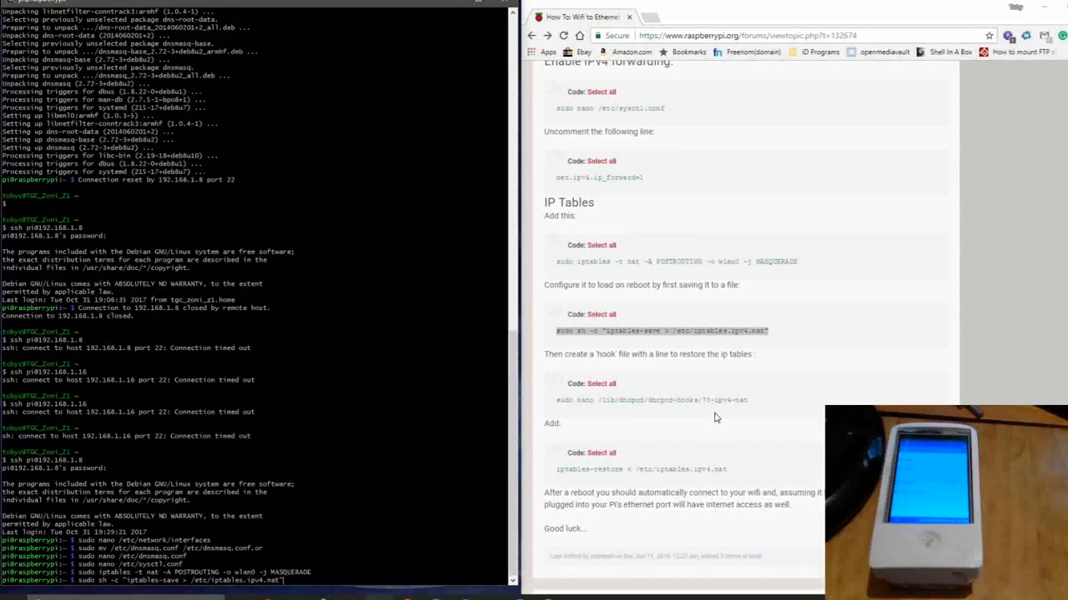
pyautogui.moveTo(550, 406)
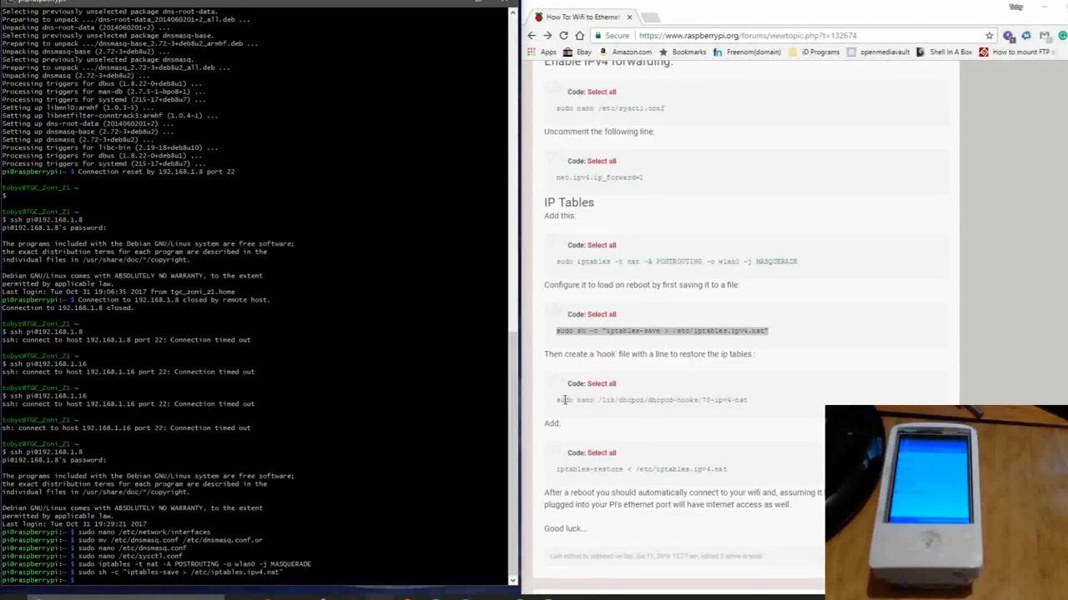
pyautogui.rightClick(651, 400)
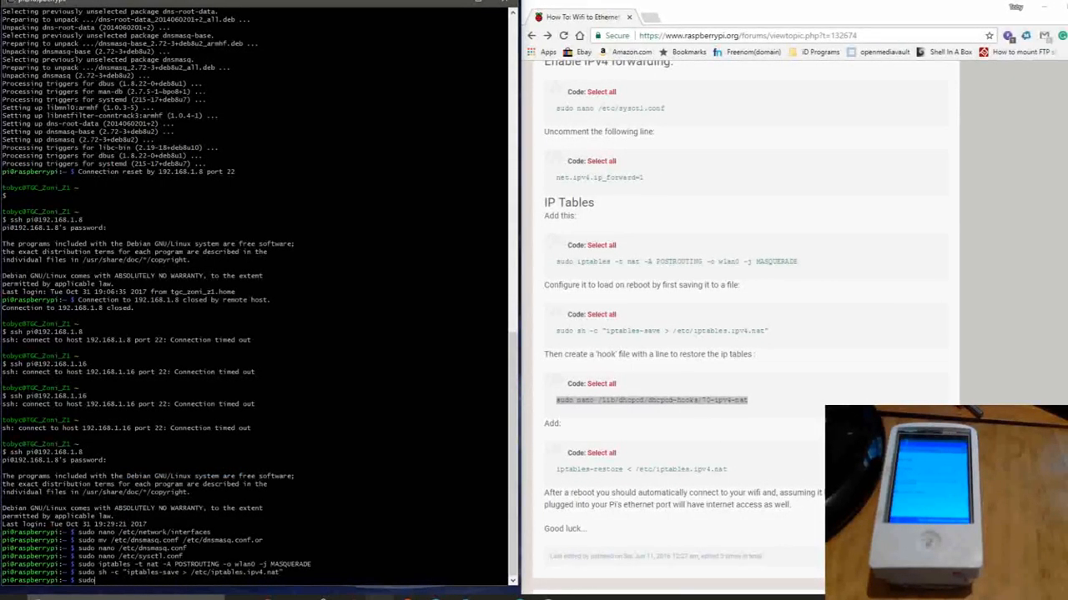
# Create hook 70-ipv4-nat containing 'iptables-restore < /etc/iptables.ipv4.nat' and begin saving it.
pyautogui.press('Return')
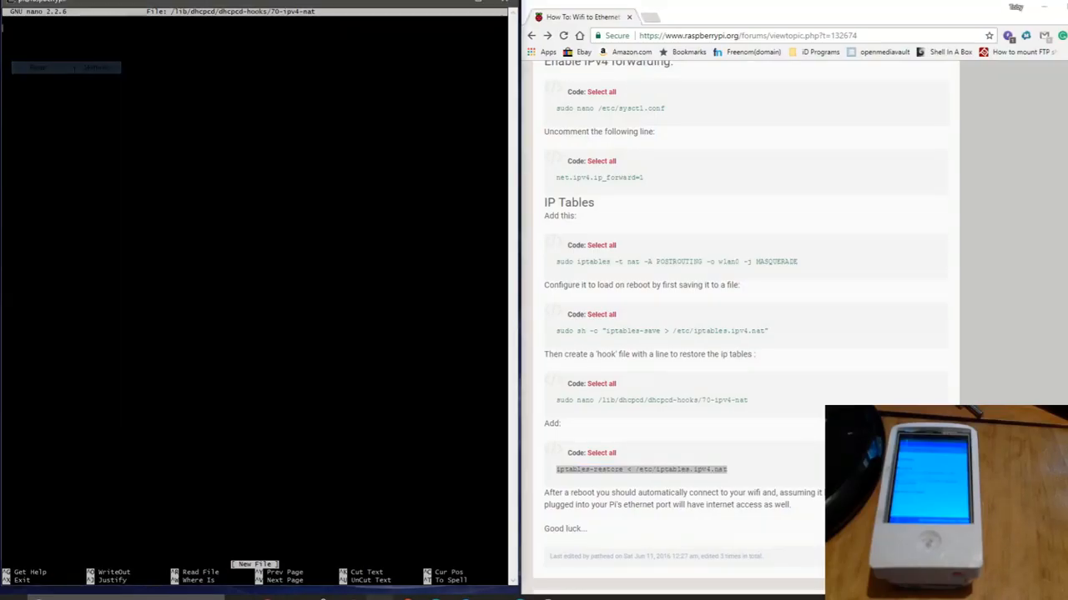
pyautogui.write('iptables-restore < /etc/iptables.ipv4.nat')
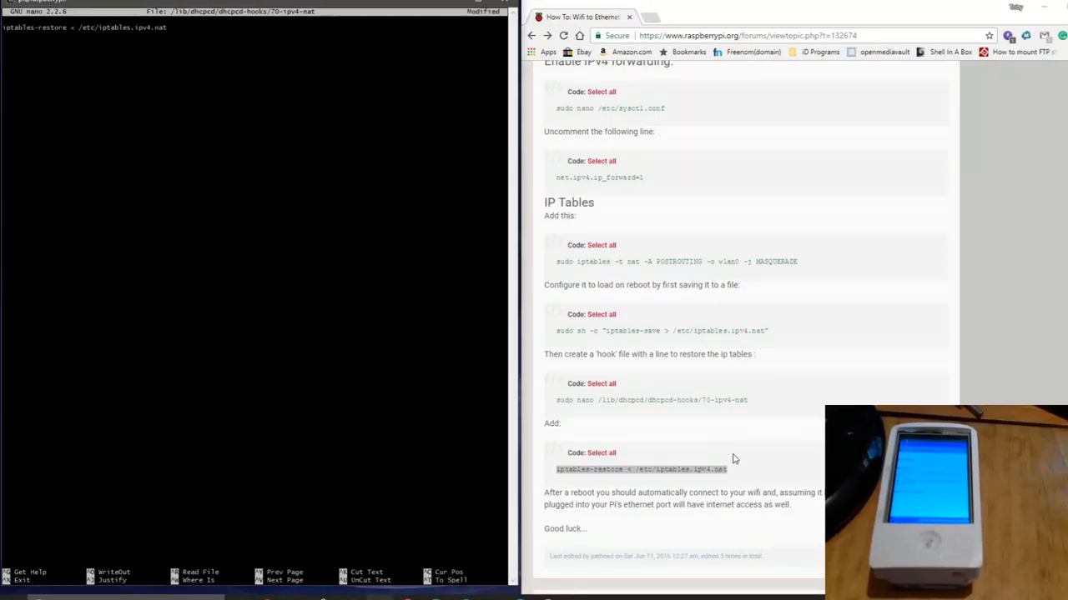
pyautogui.moveTo(569, 342)
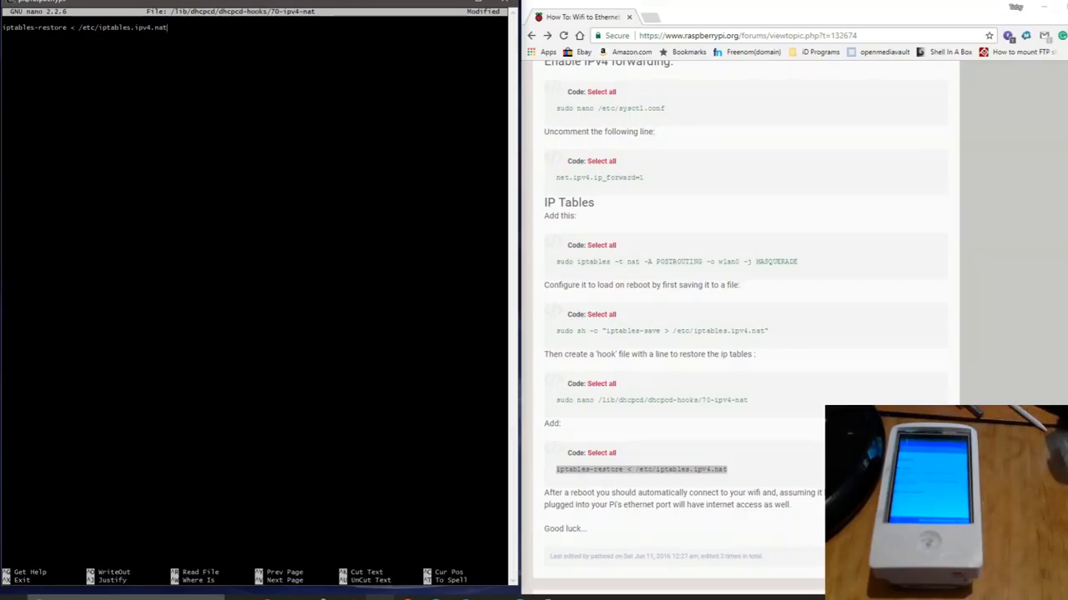
pyautogui.press('ctrl+x')
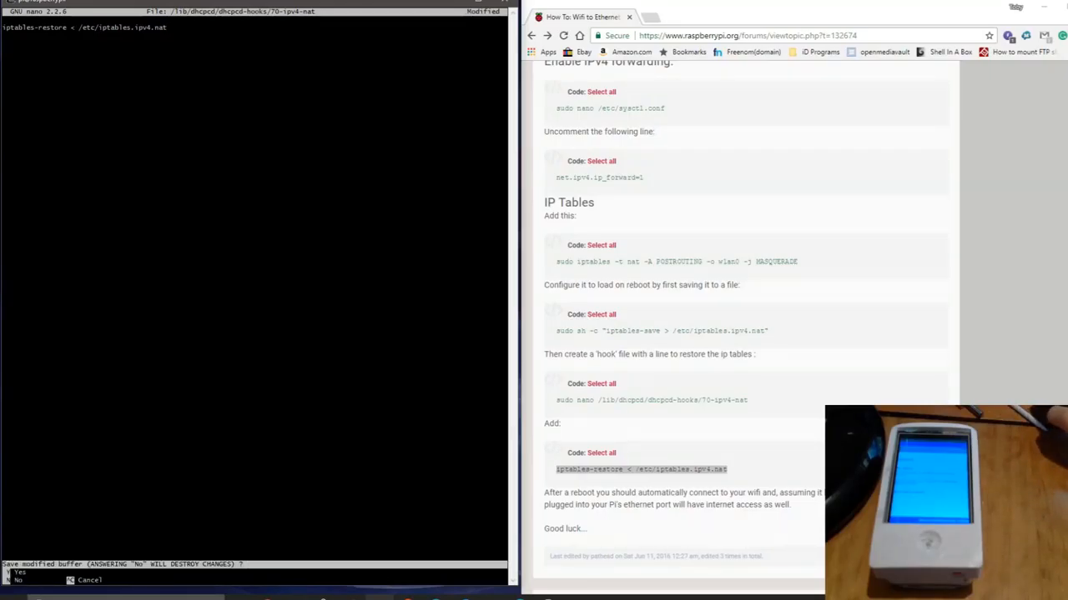